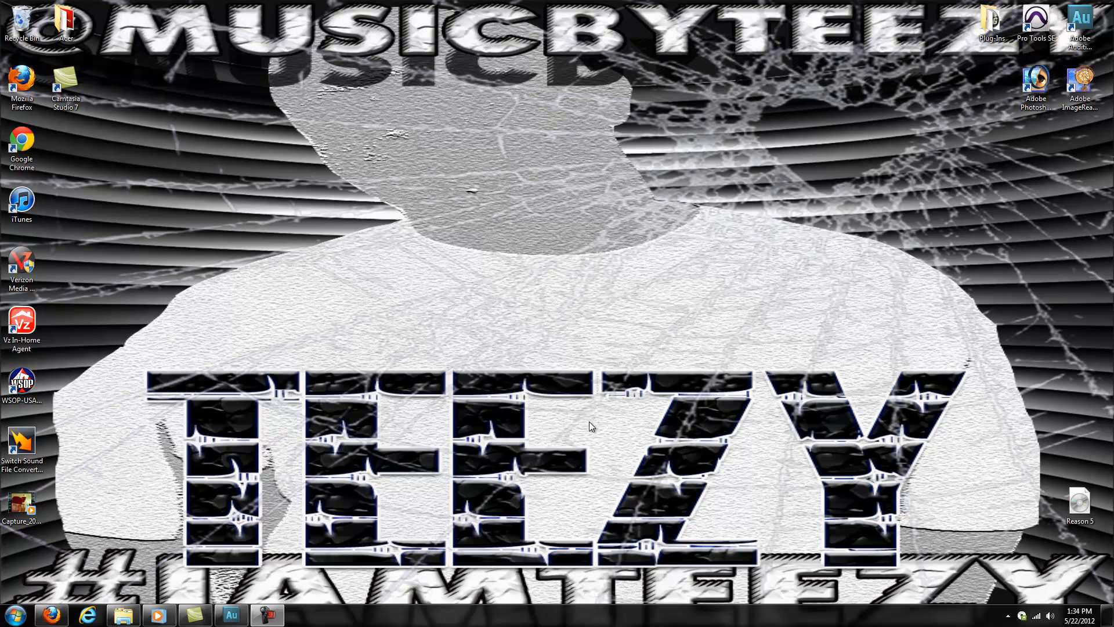
mouse_move(293, 148)
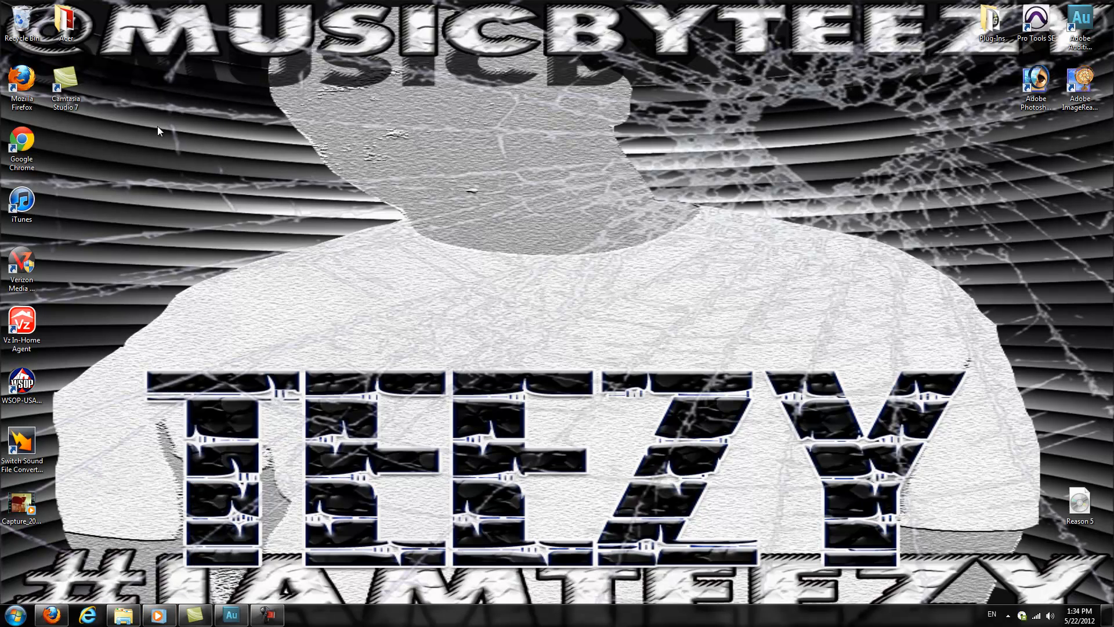
Restore the Audition session window and select the Track 5_008 vocal clip on Track 5
click(234, 616)
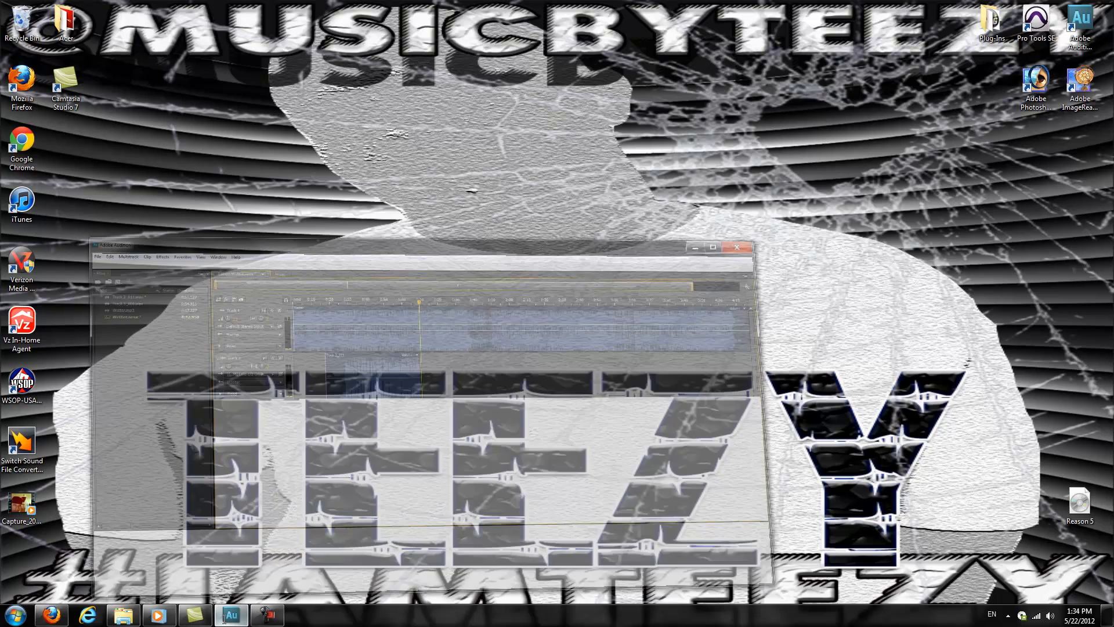
click(714, 247)
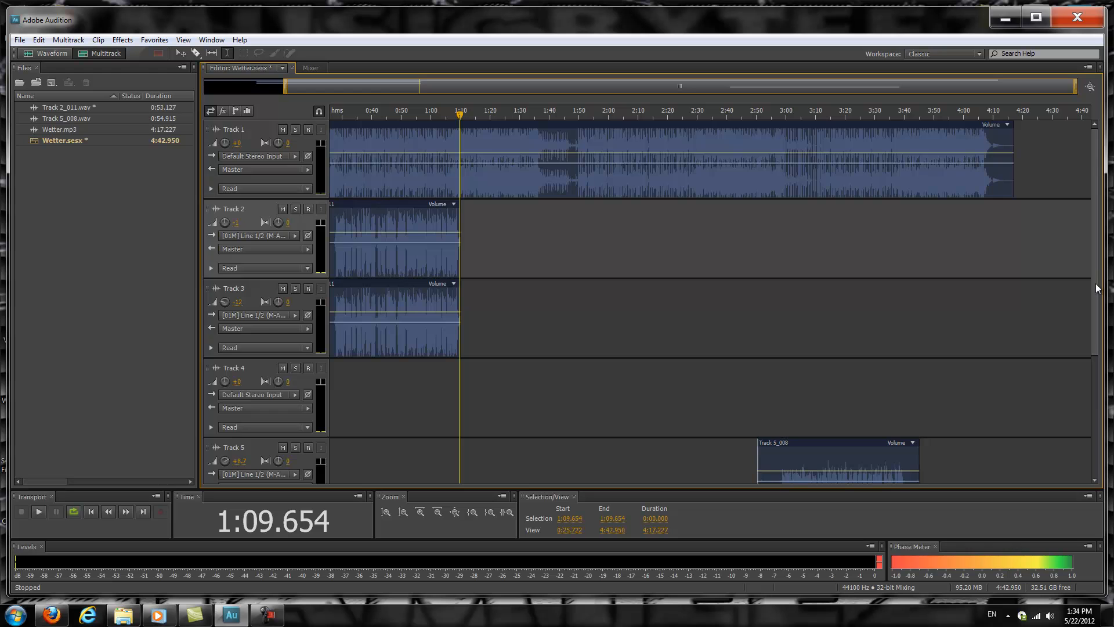
scroll(down, 3)
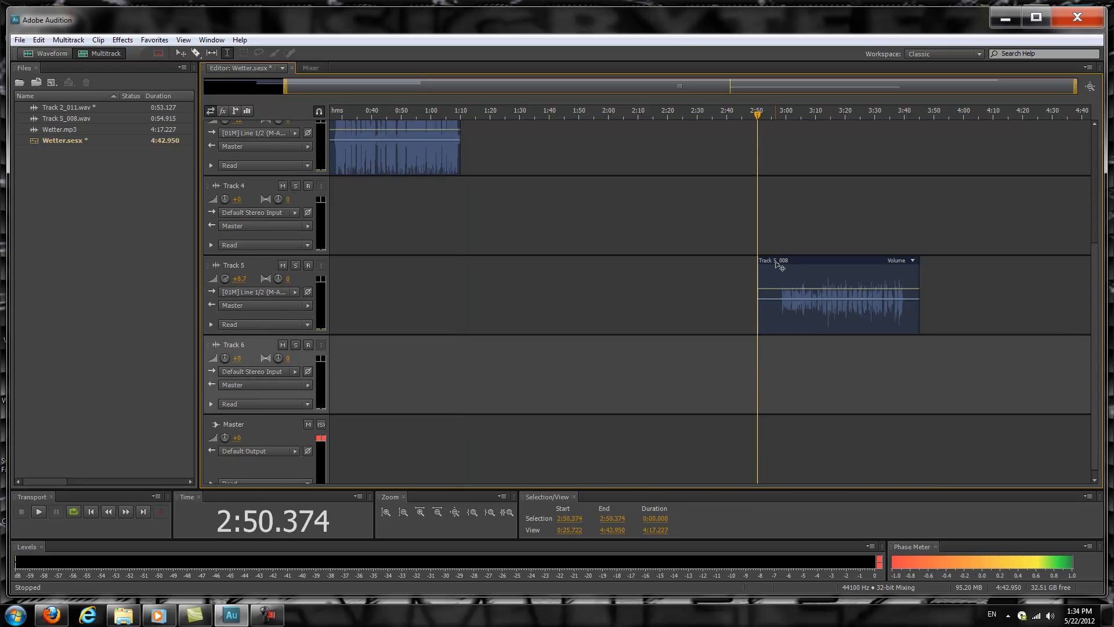
click(837, 298)
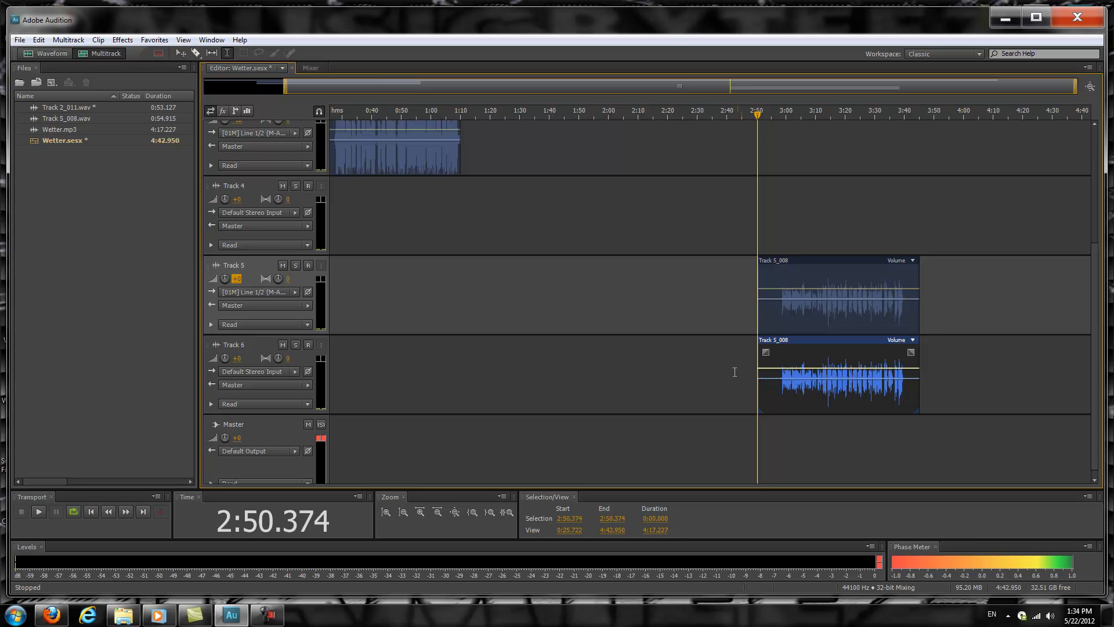
mouse_move(640, 431)
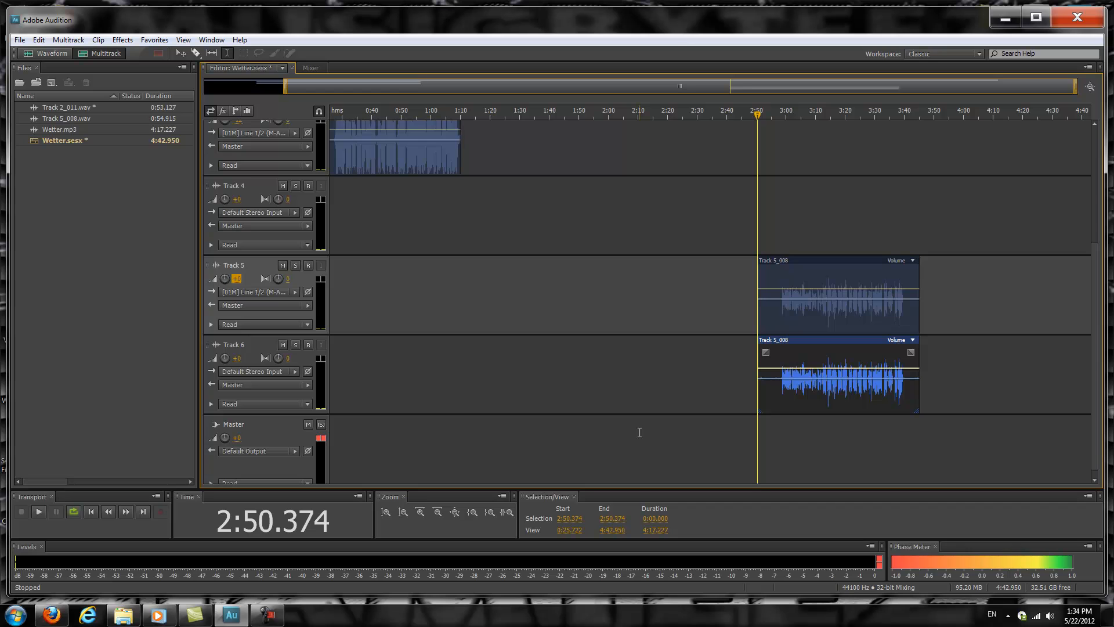
mouse_move(813, 264)
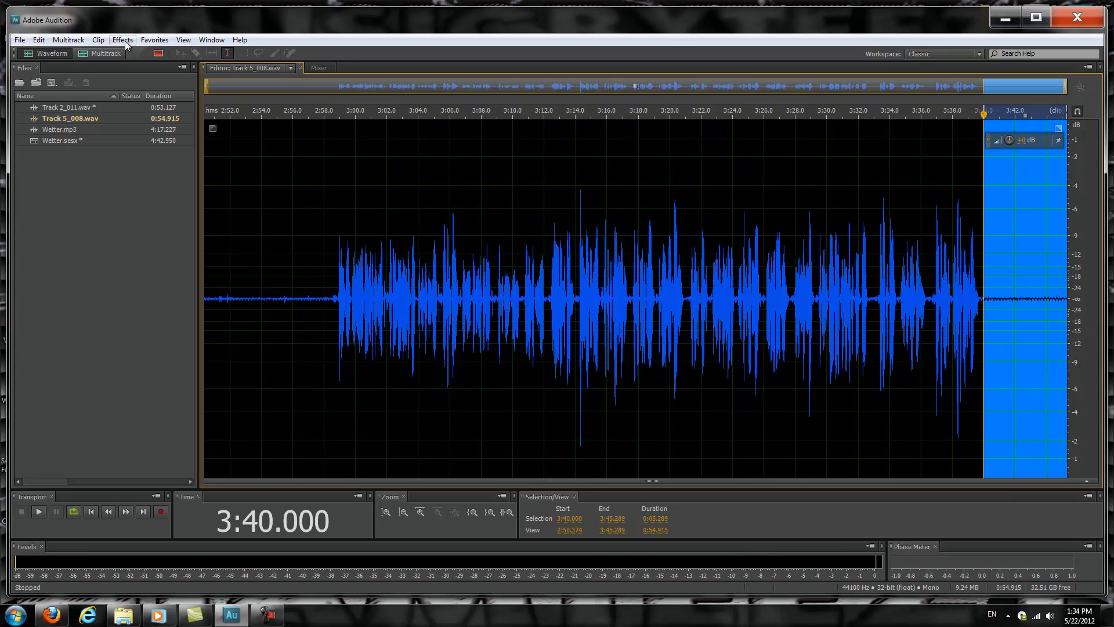
Apply Effects > Silence to the noisy tail and then the quiet lead-in of Track 5_008
click(123, 39)
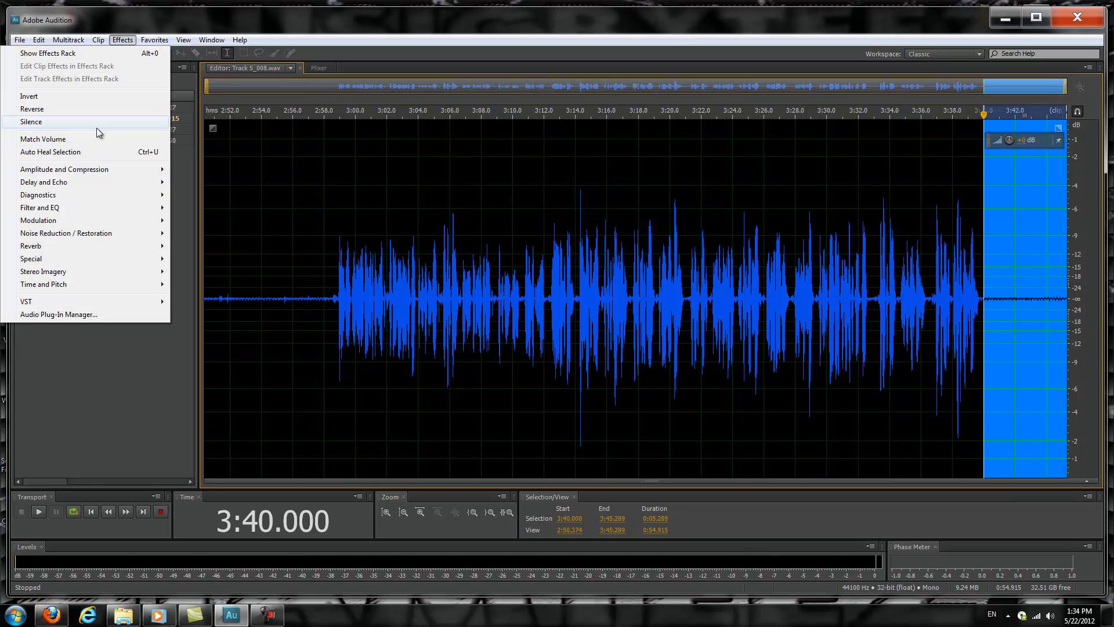
click(31, 121)
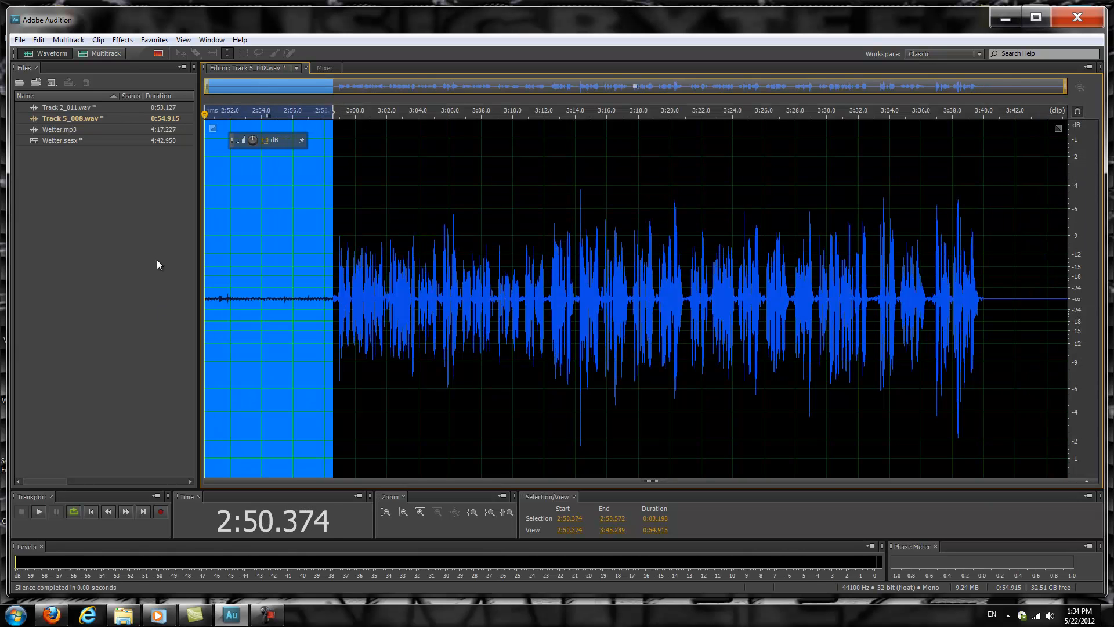
click(123, 40)
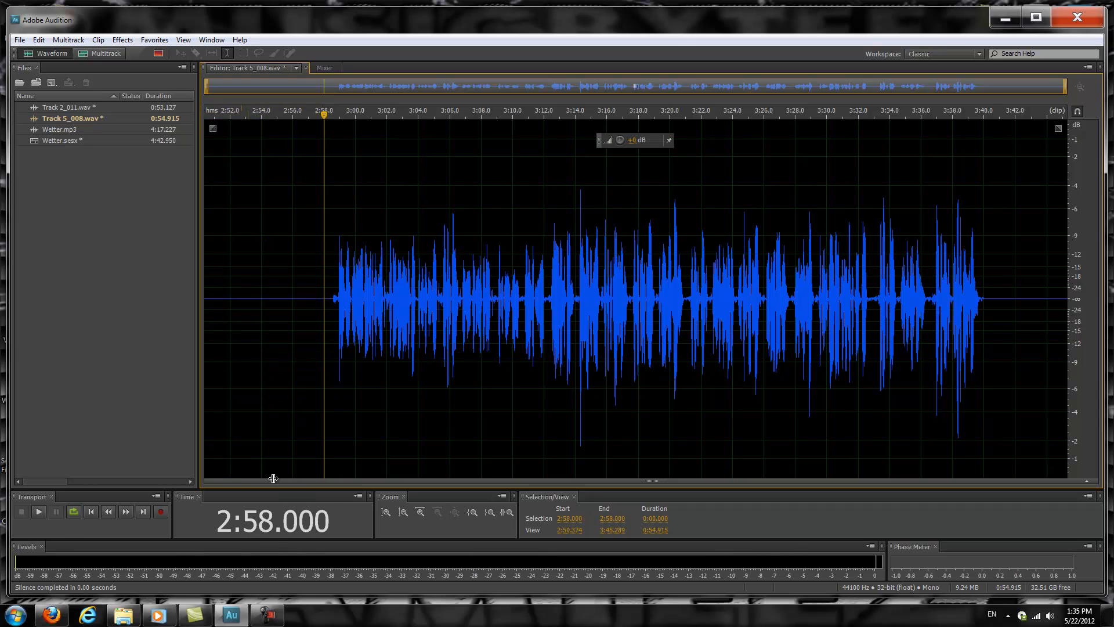
click(39, 511)
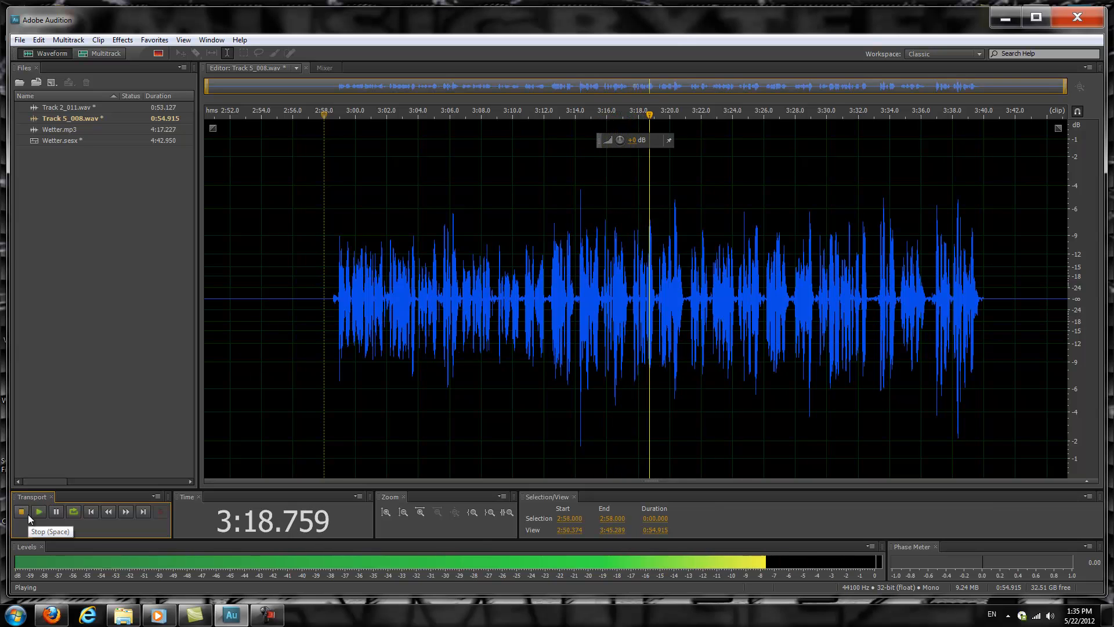
click(21, 512)
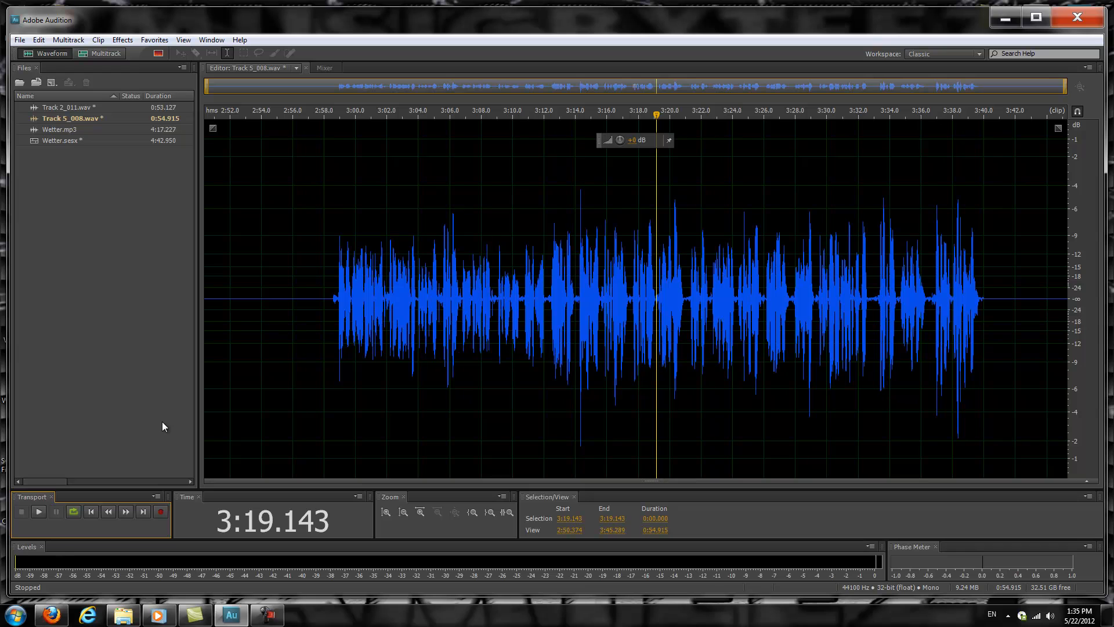
mouse_move(818, 309)
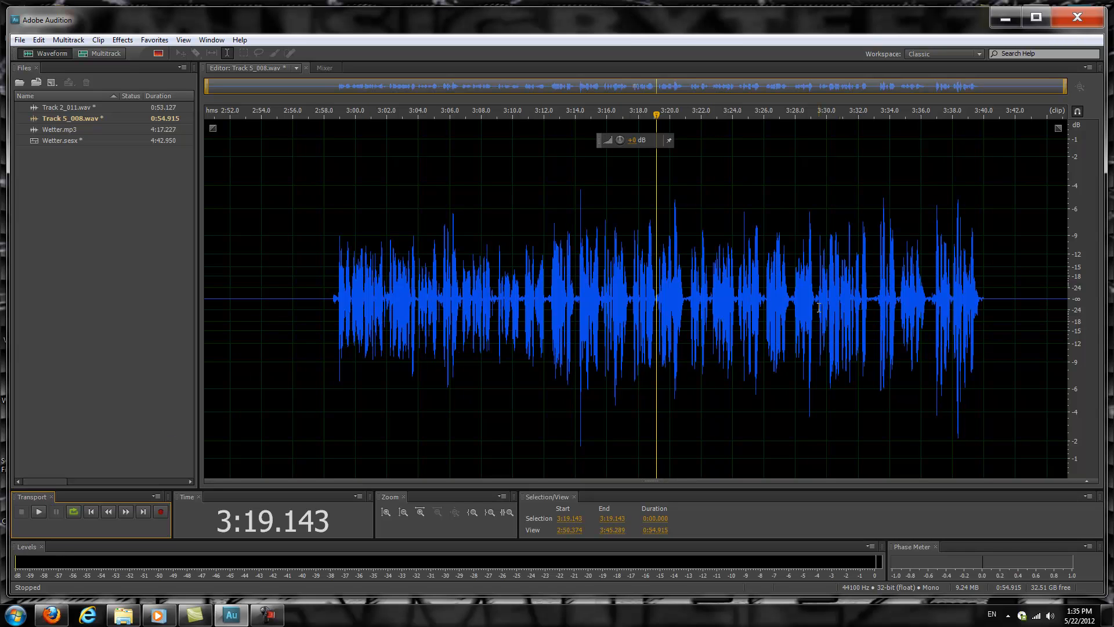
mouse_move(621, 140)
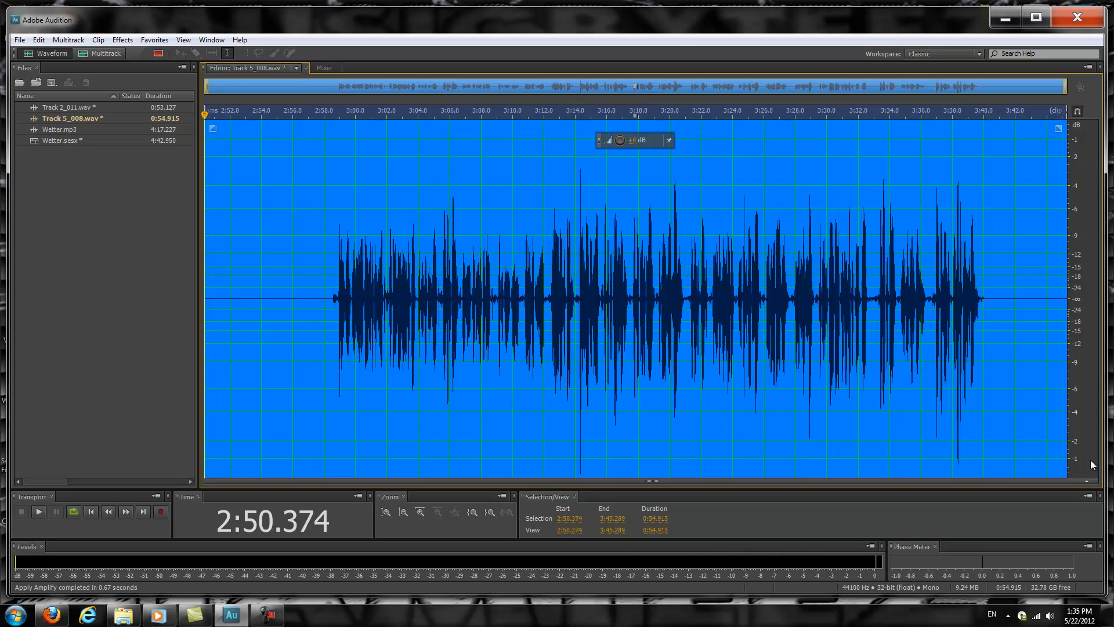
mouse_move(568, 337)
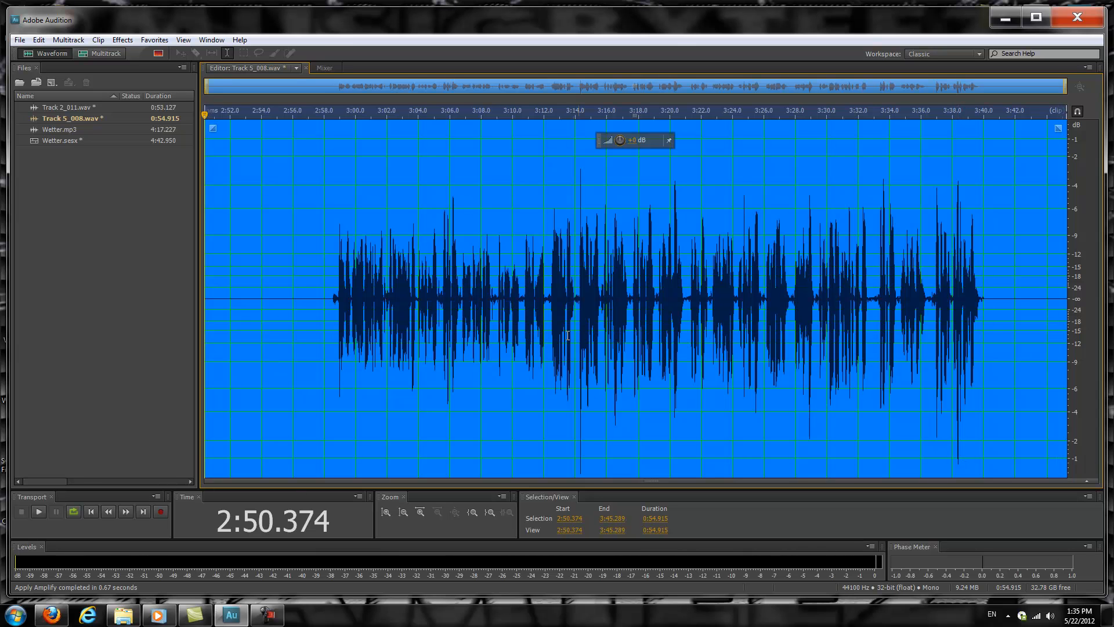
Compress the whole vocal with the Tube-modeled Compressor's Voice Leveler preset
click(123, 40)
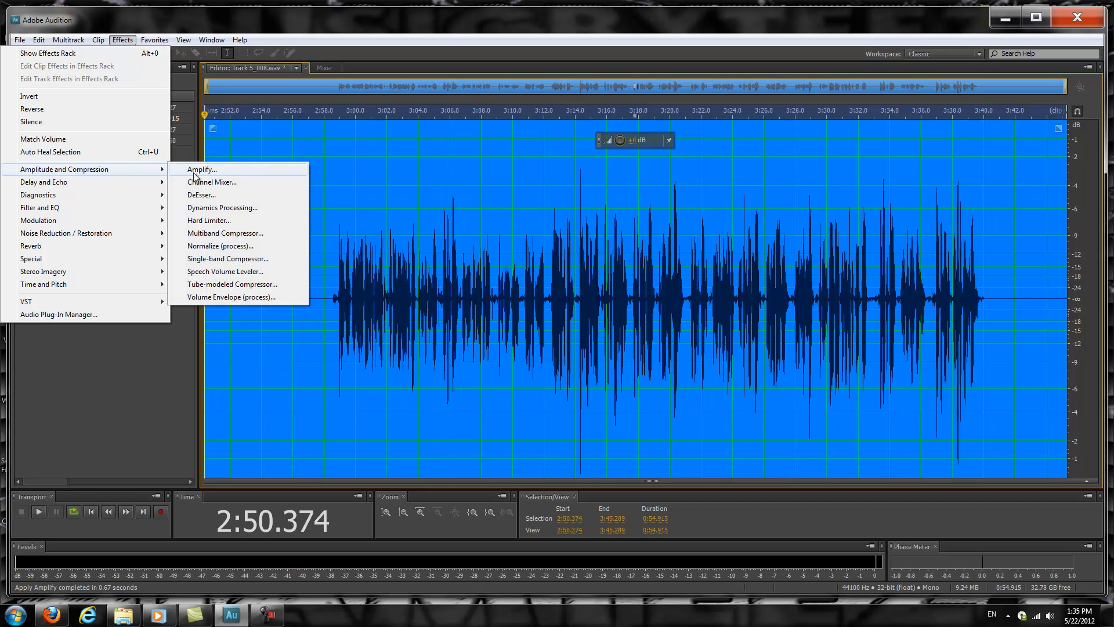
click(225, 272)
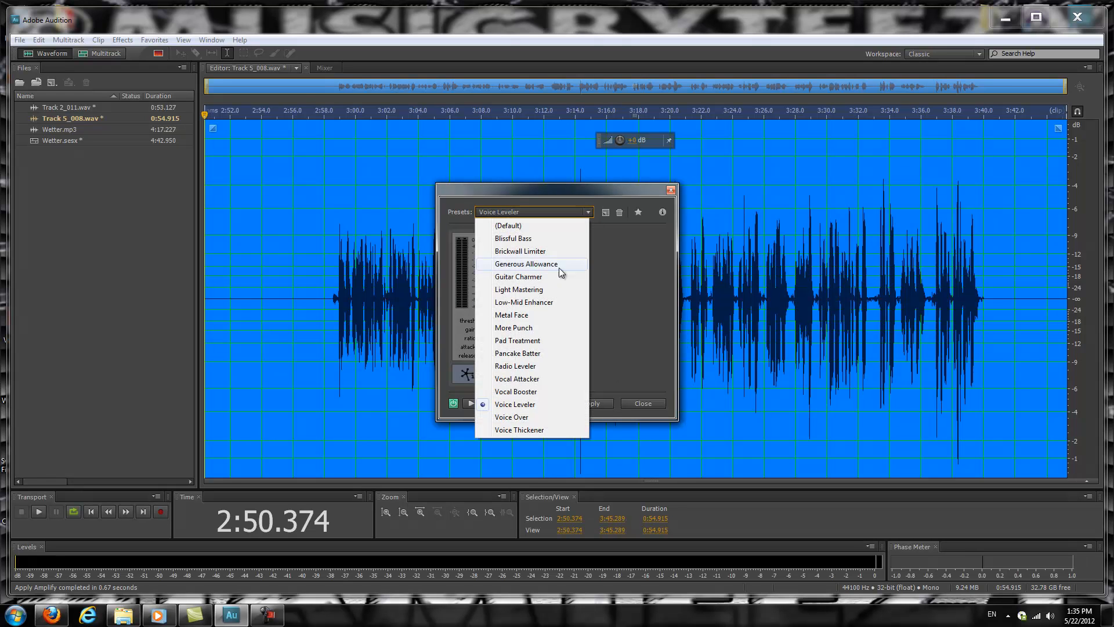
mouse_move(536, 404)
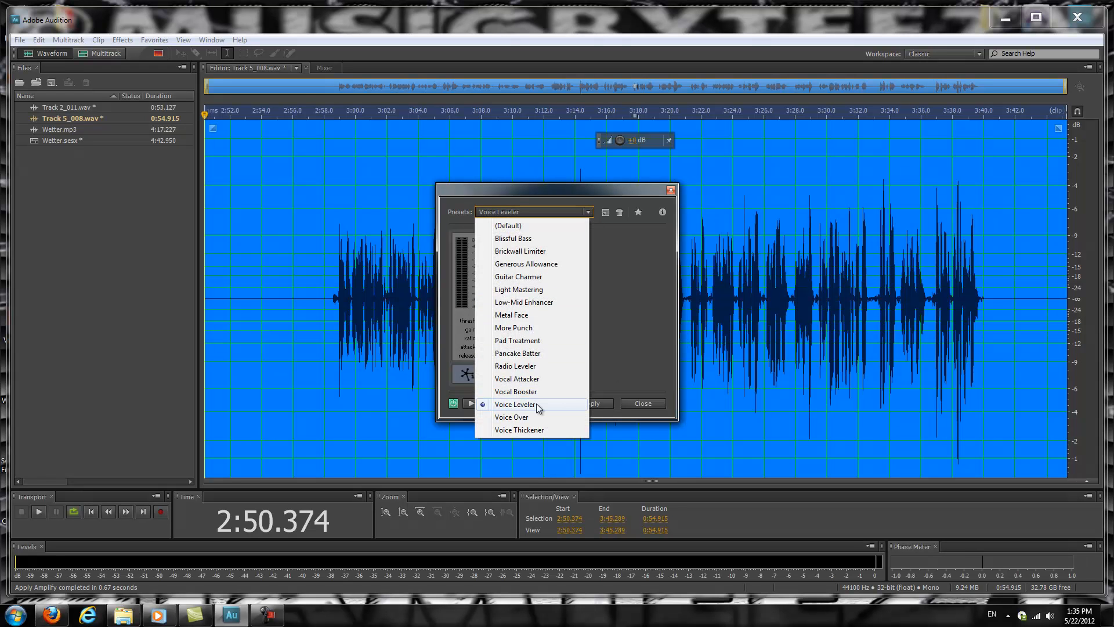
click(516, 404)
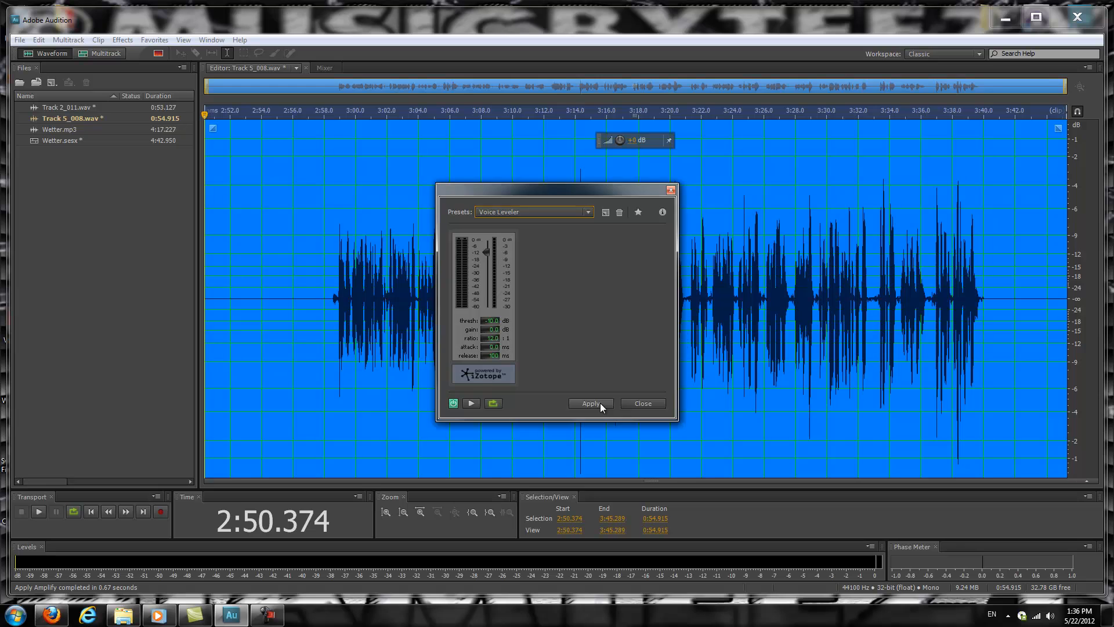
click(591, 404)
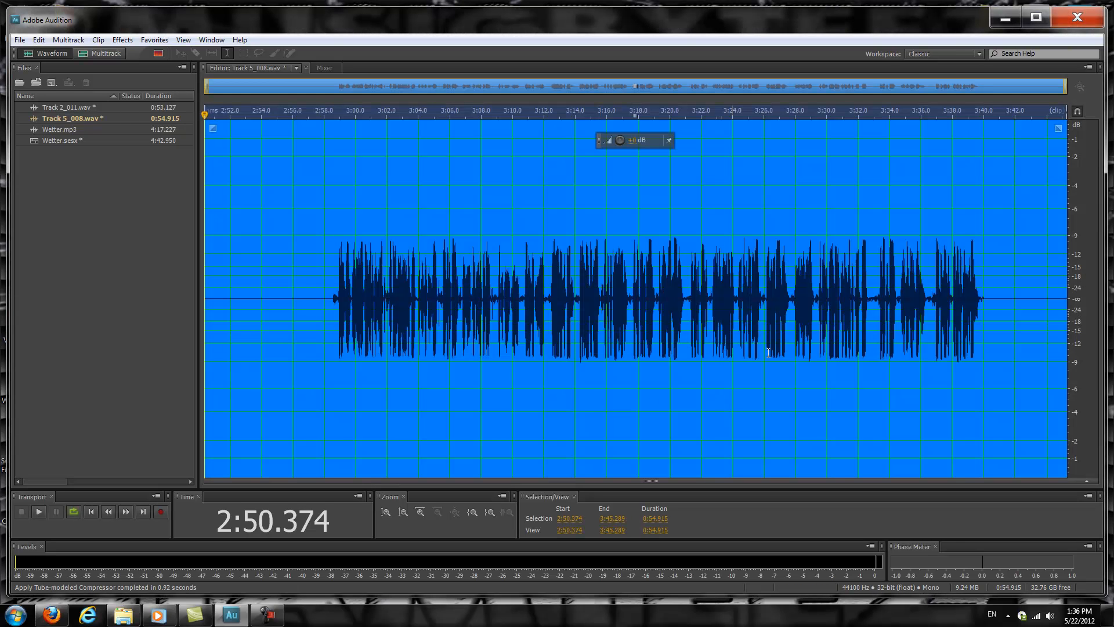
Load the Waves CLA-3A Mono compressor from the VST effects for the vocal
click(123, 40)
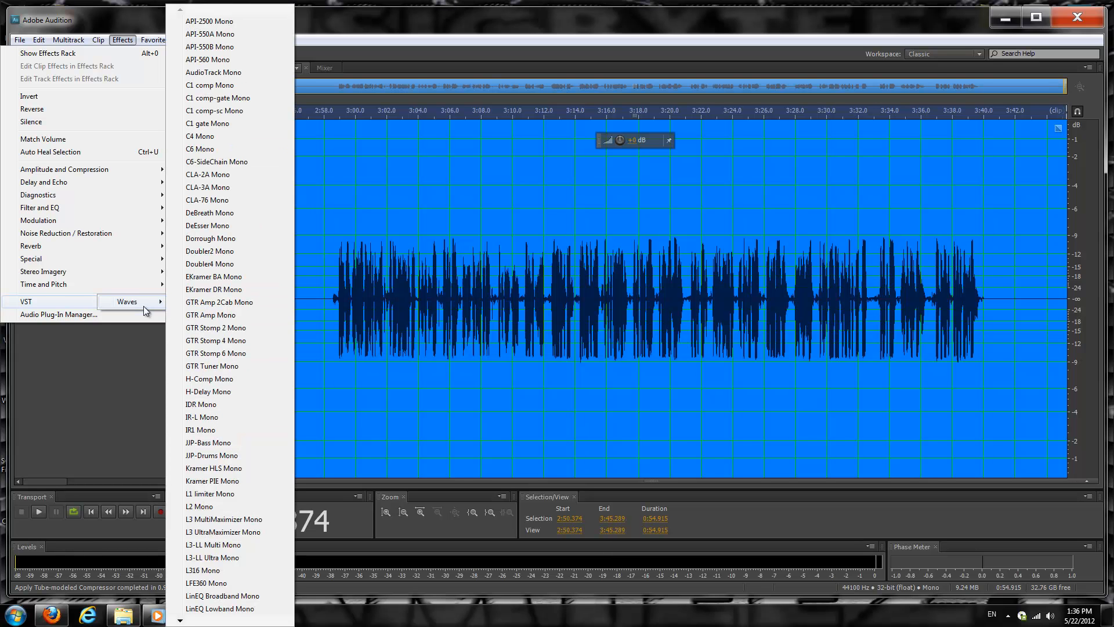
click(207, 187)
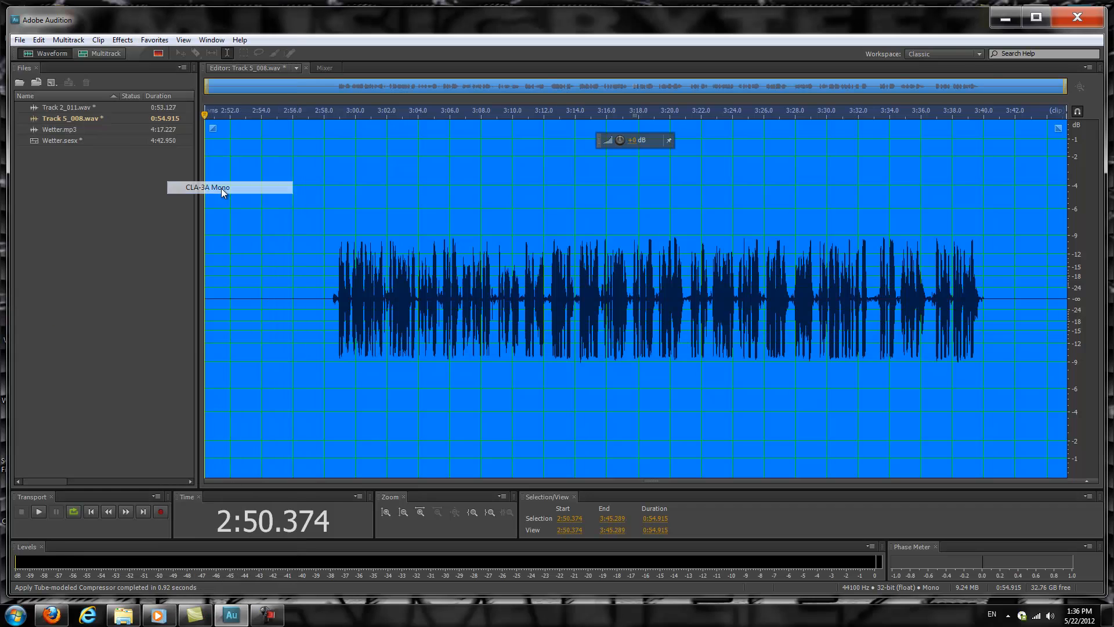
mouse_move(512, 237)
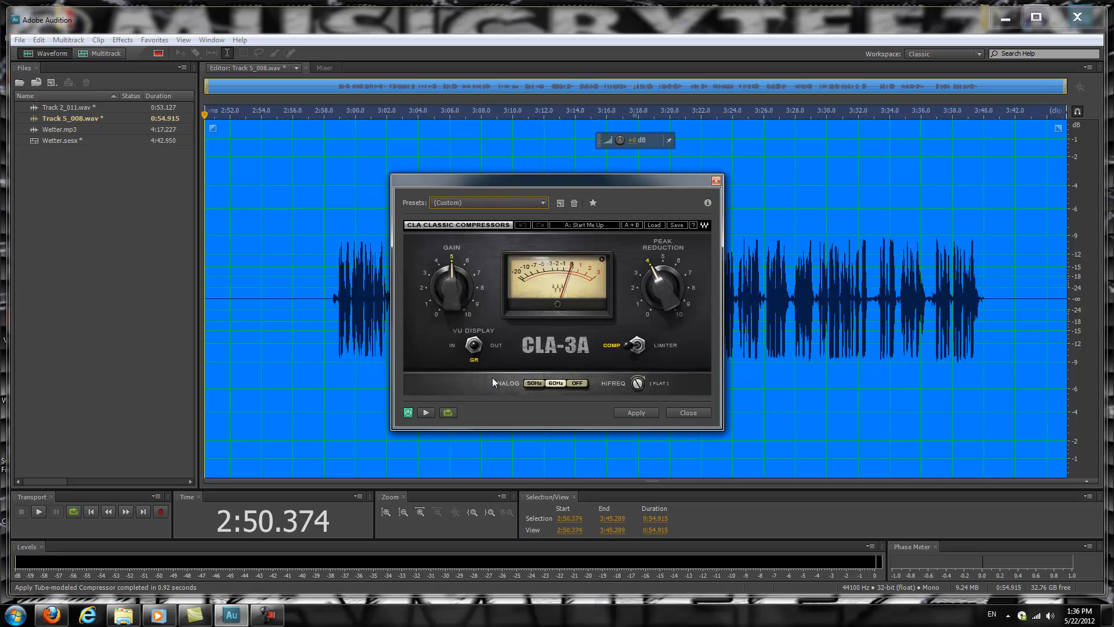
mouse_move(598, 327)
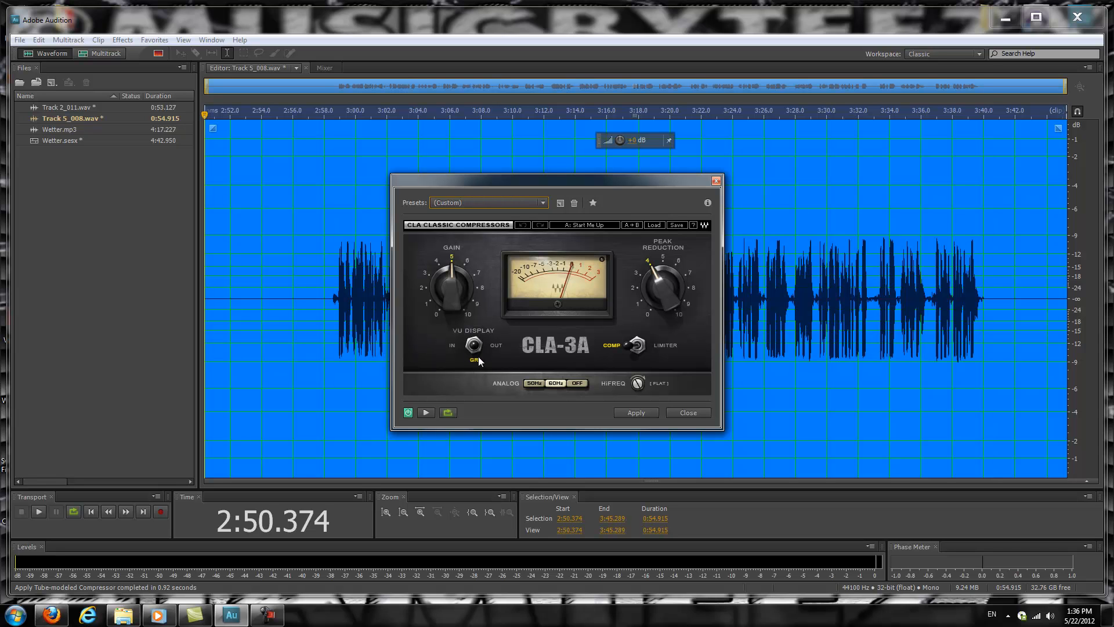
mouse_move(615, 349)
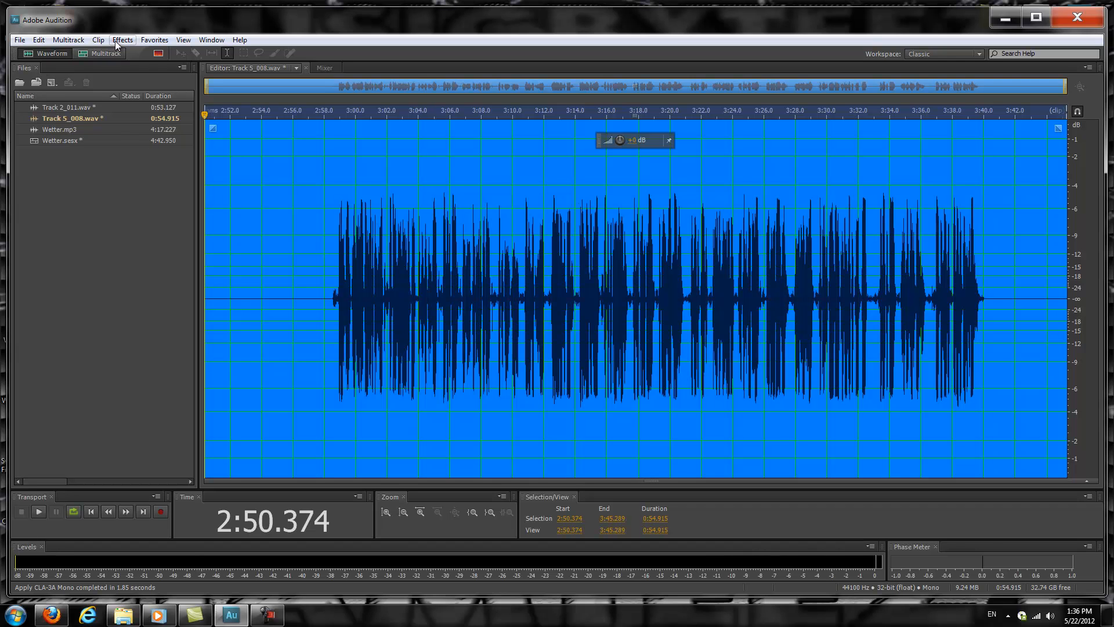
Apply the Hard Limiter with its Light preset to the vocal take
click(122, 40)
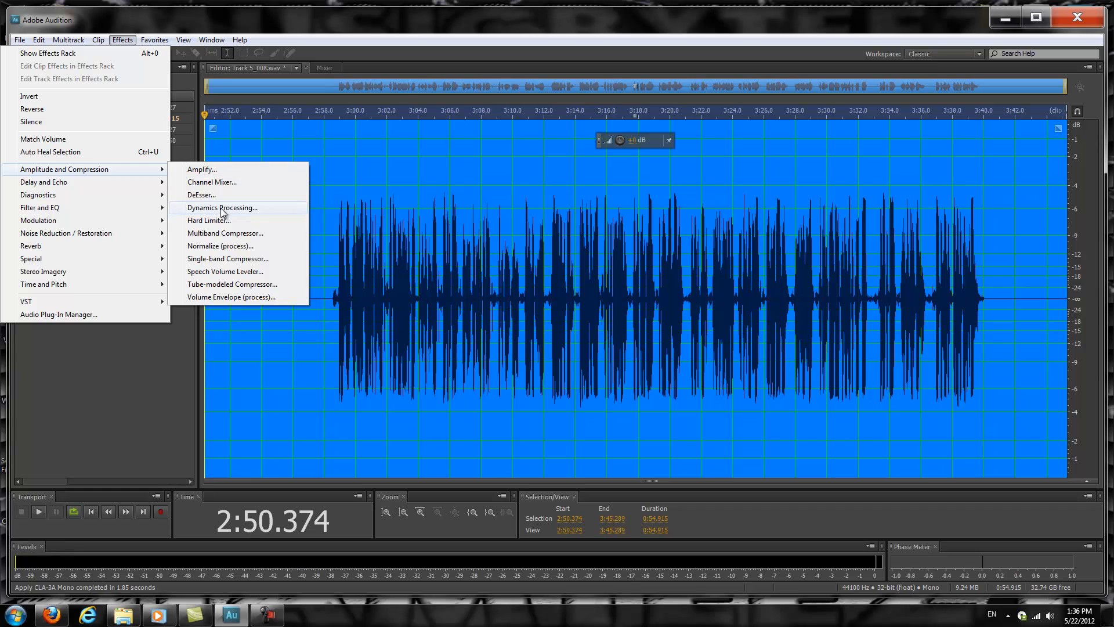
click(209, 220)
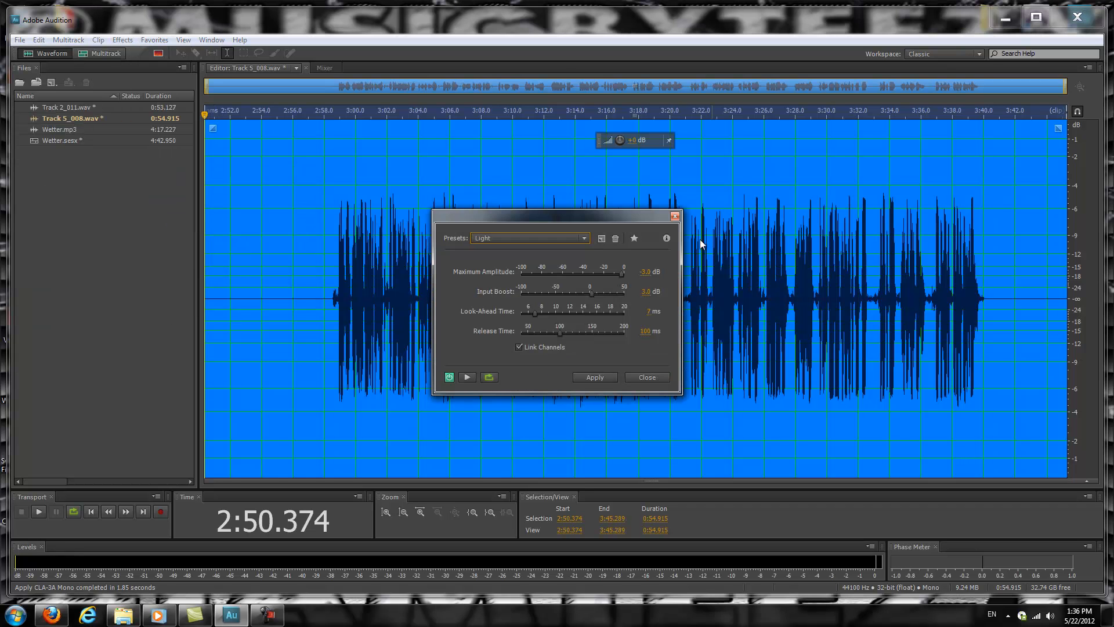
click(583, 238)
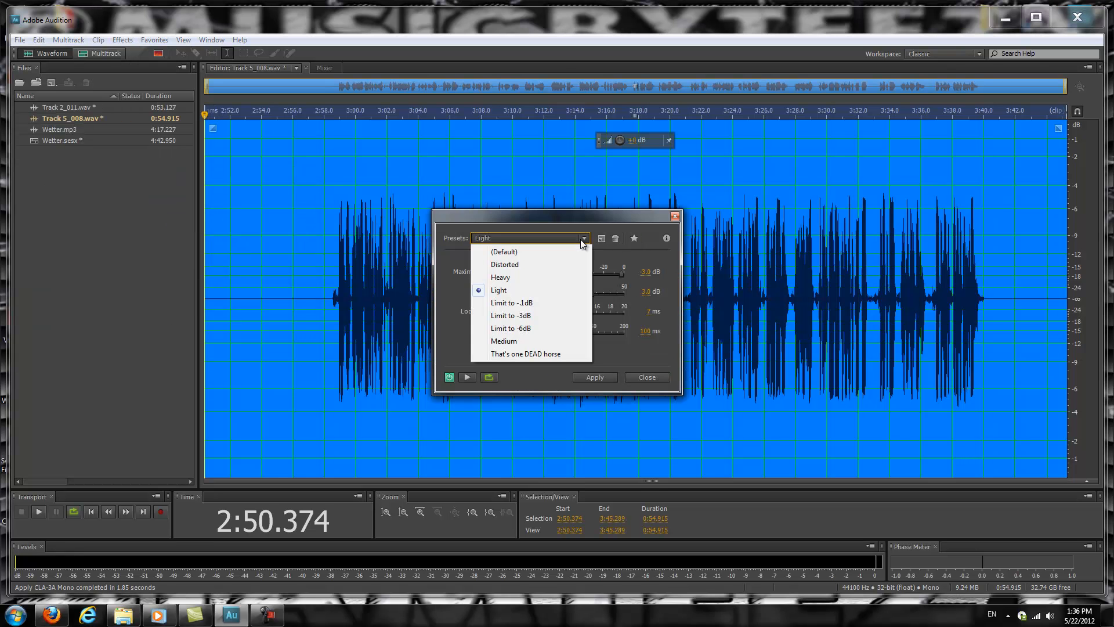
click(499, 290)
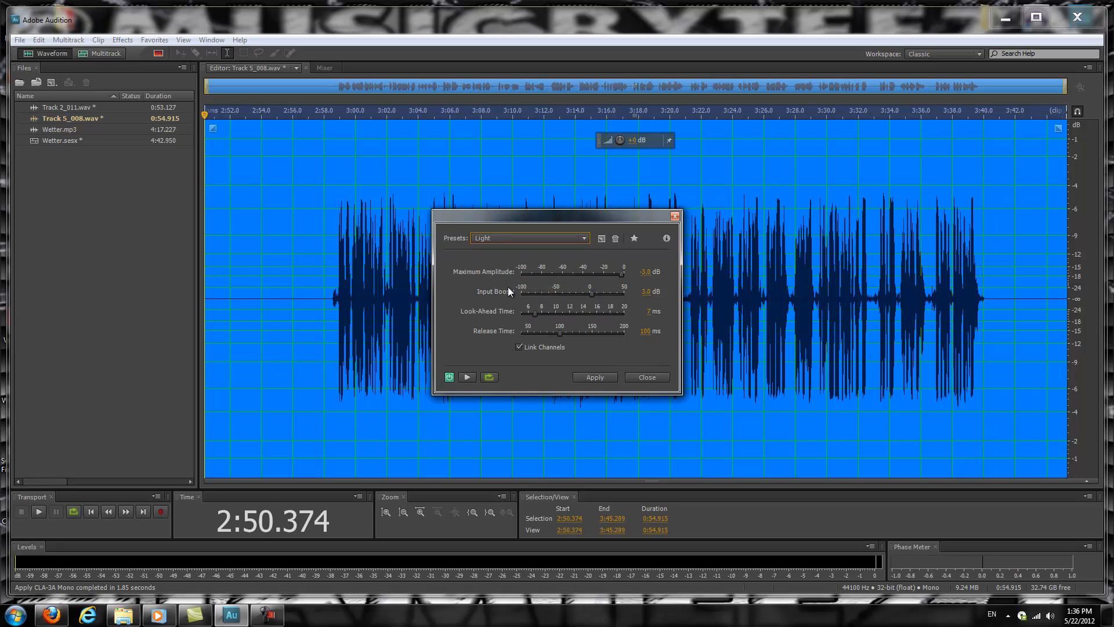
mouse_move(640, 282)
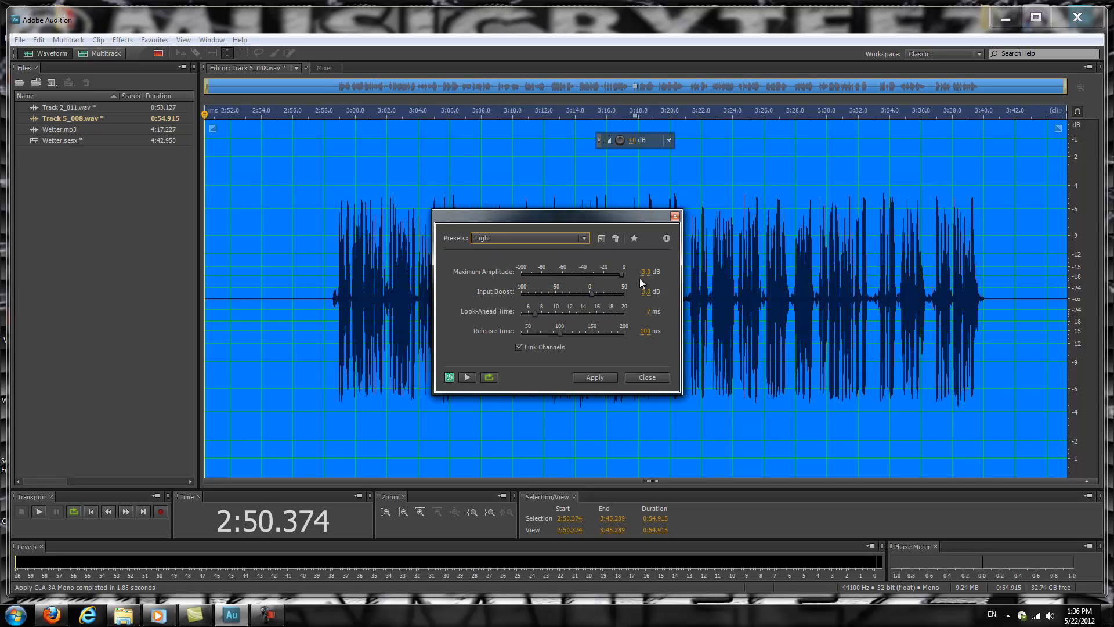
mouse_move(509, 309)
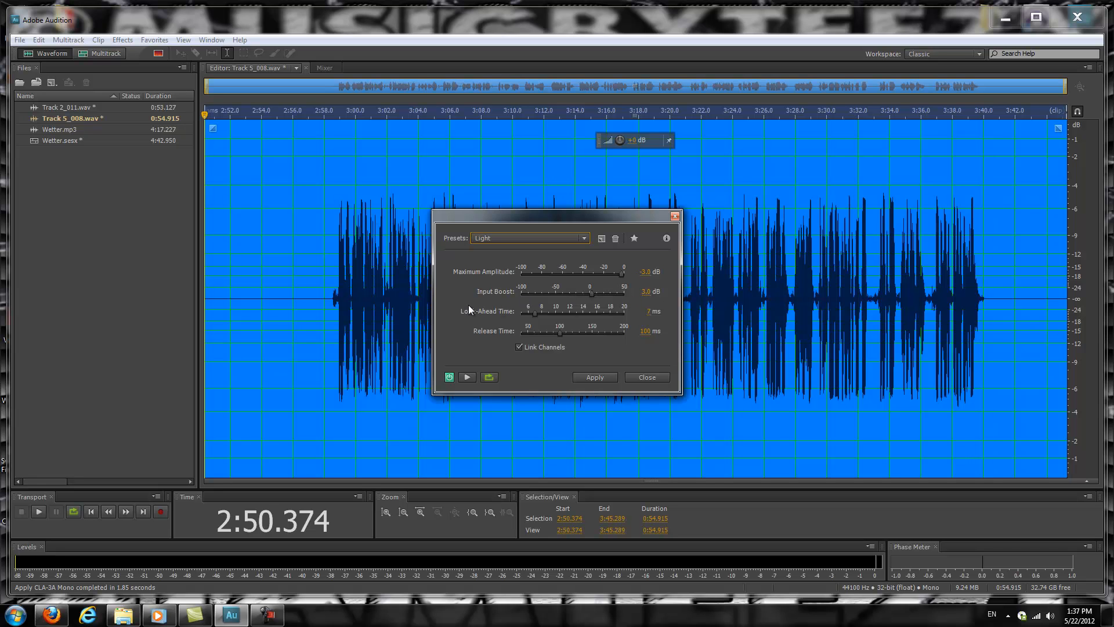
mouse_move(499, 337)
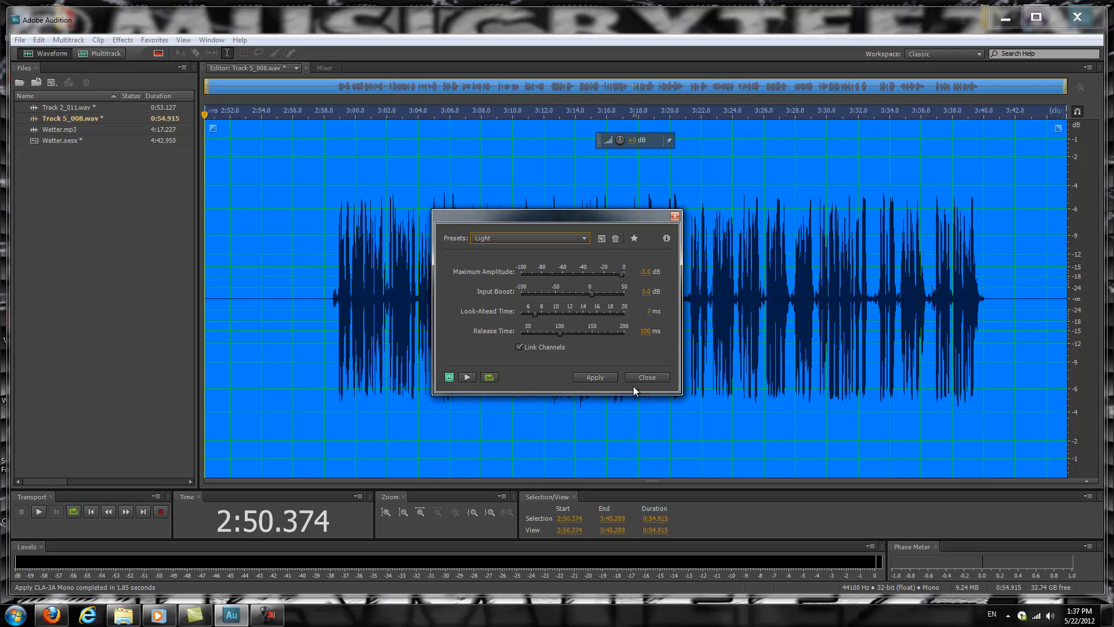
click(595, 377)
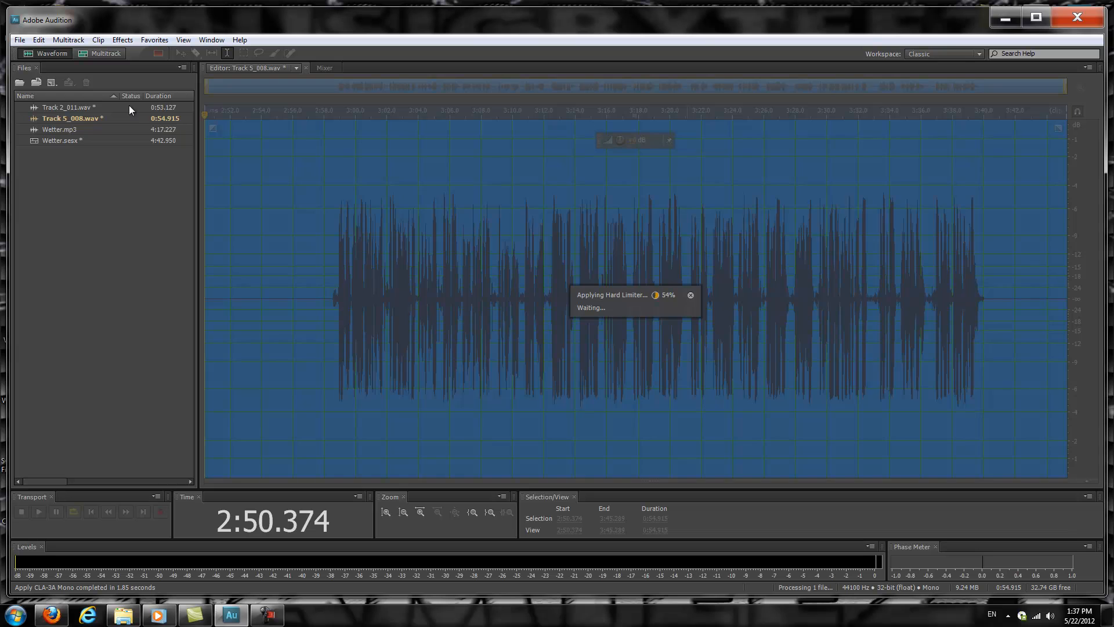
Apply a Parametric Equalizer trimming the low shelf band and boosting the high shelf
click(122, 40)
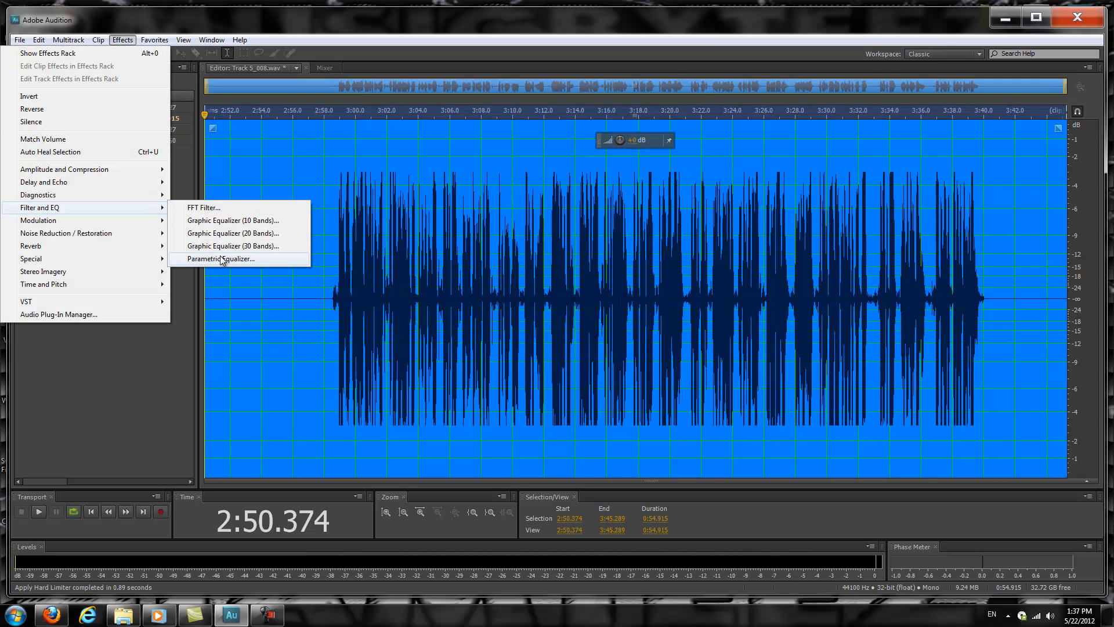
click(221, 258)
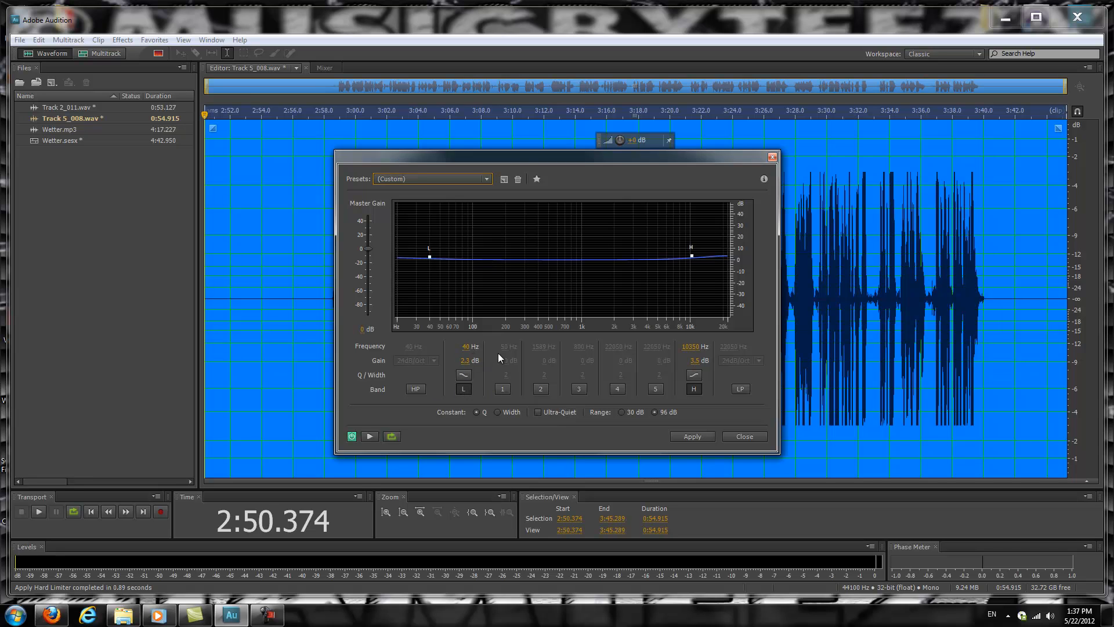
mouse_move(562, 400)
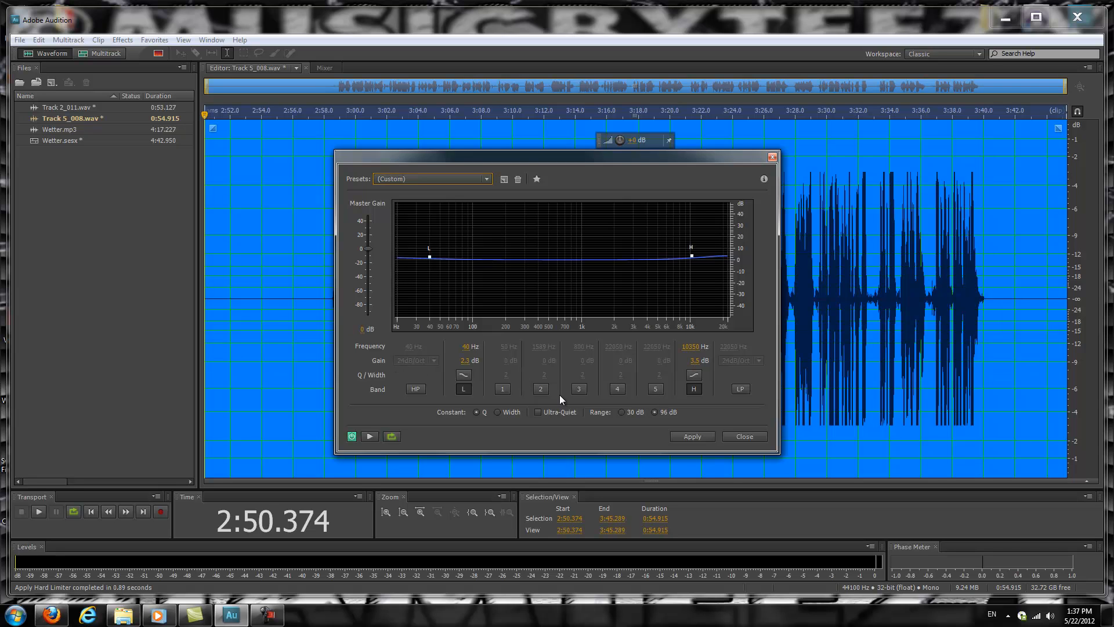
click(464, 360)
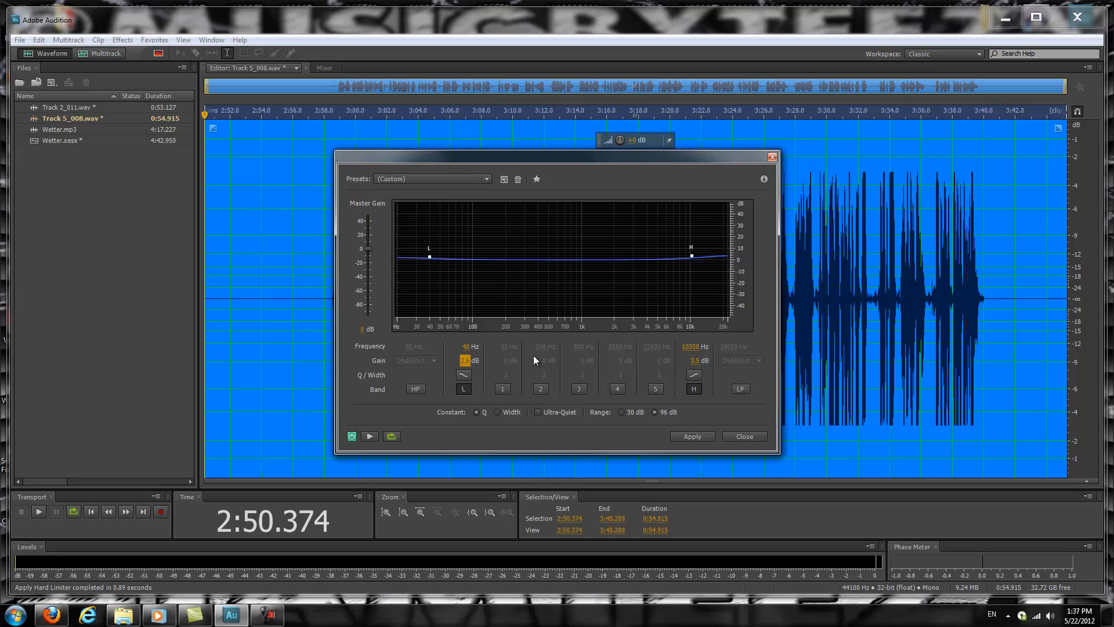
mouse_move(646, 338)
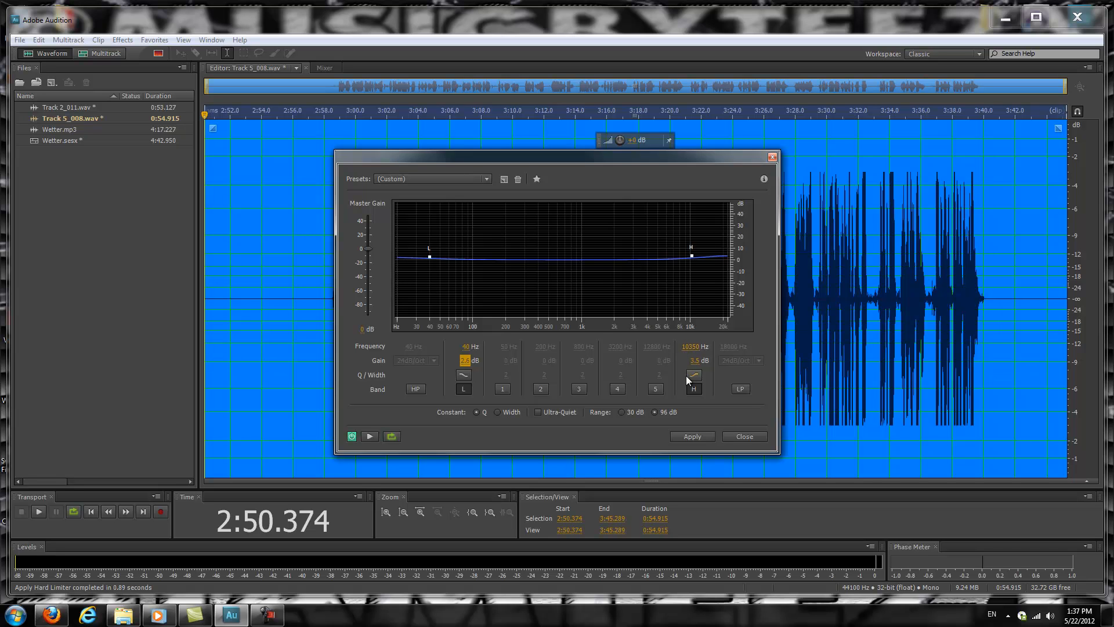
mouse_move(679, 399)
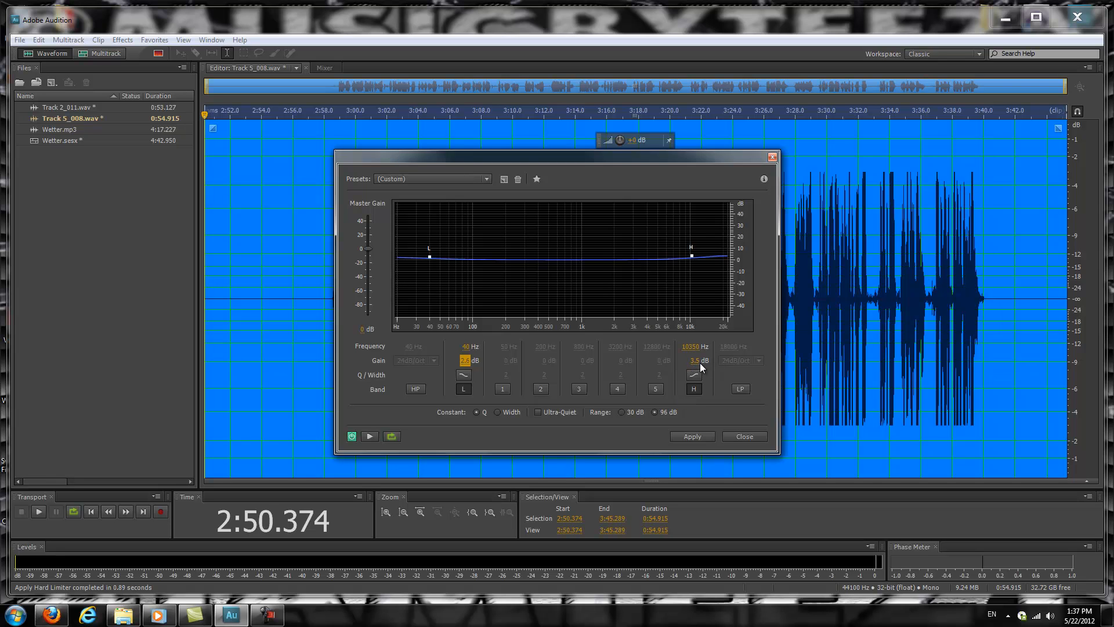
mouse_move(781, 383)
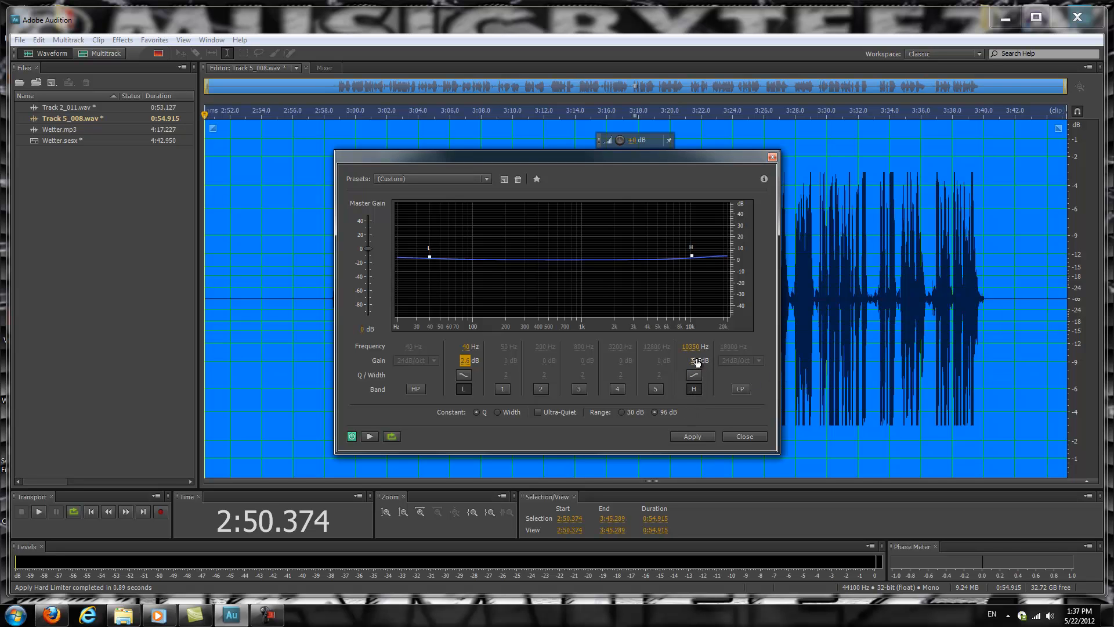
click(745, 437)
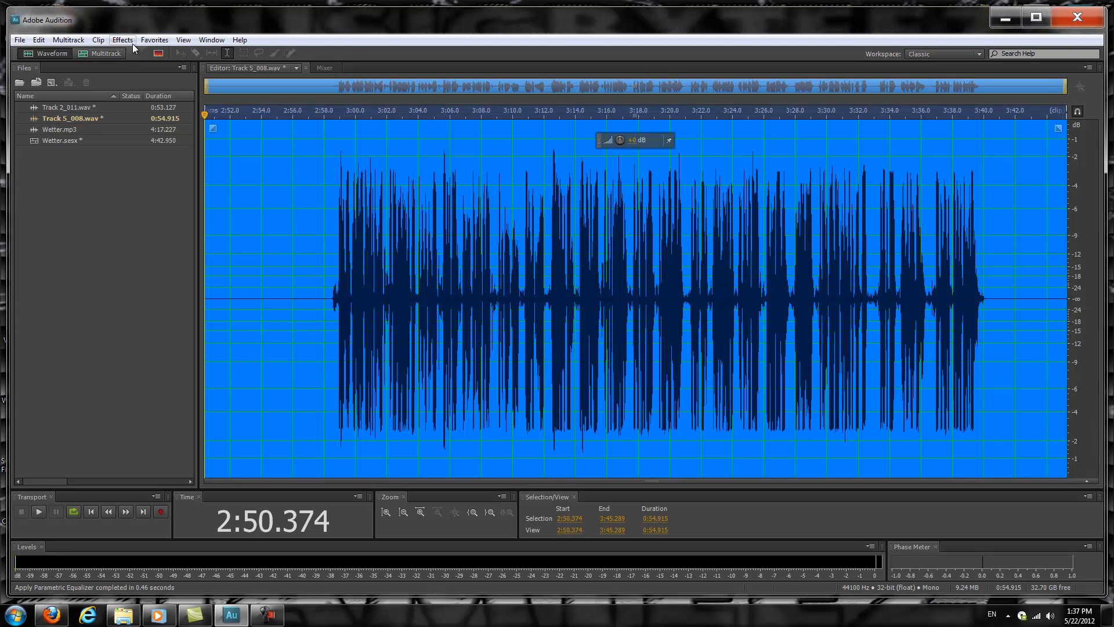
Load the Waves GTR Stomp 2 Mono pedalboard and delete its default reverb pedal
click(122, 40)
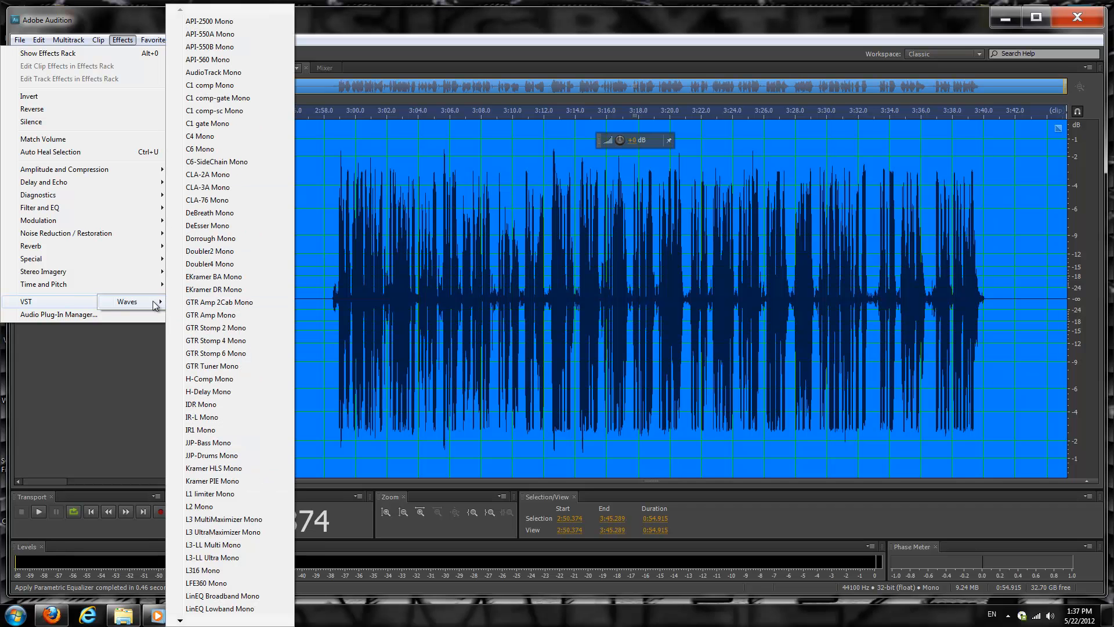
mouse_move(229, 333)
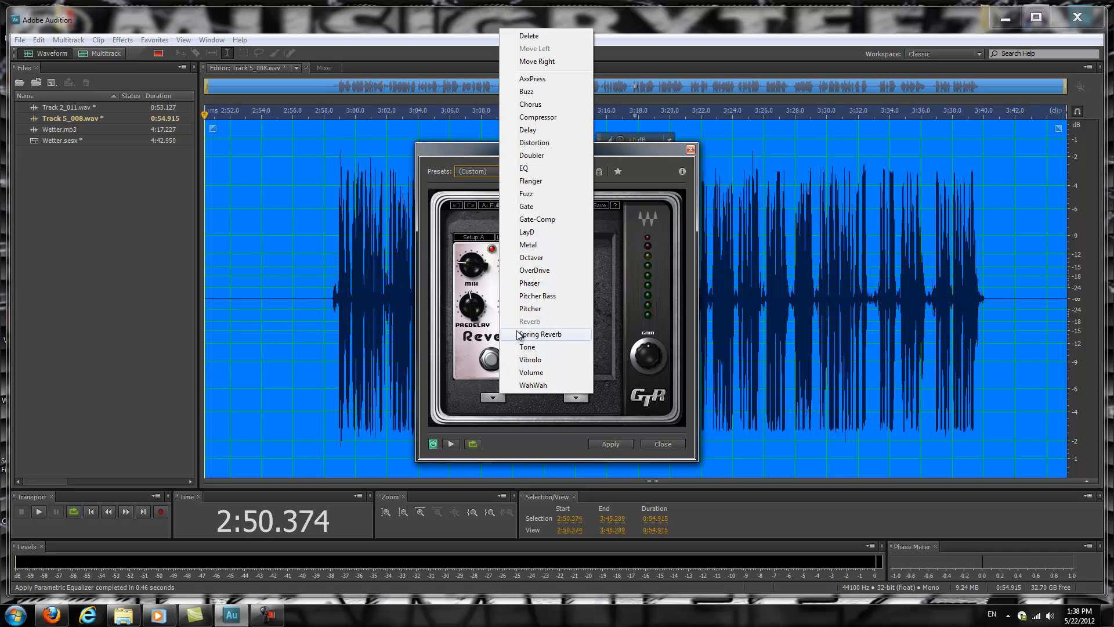
mouse_move(553, 37)
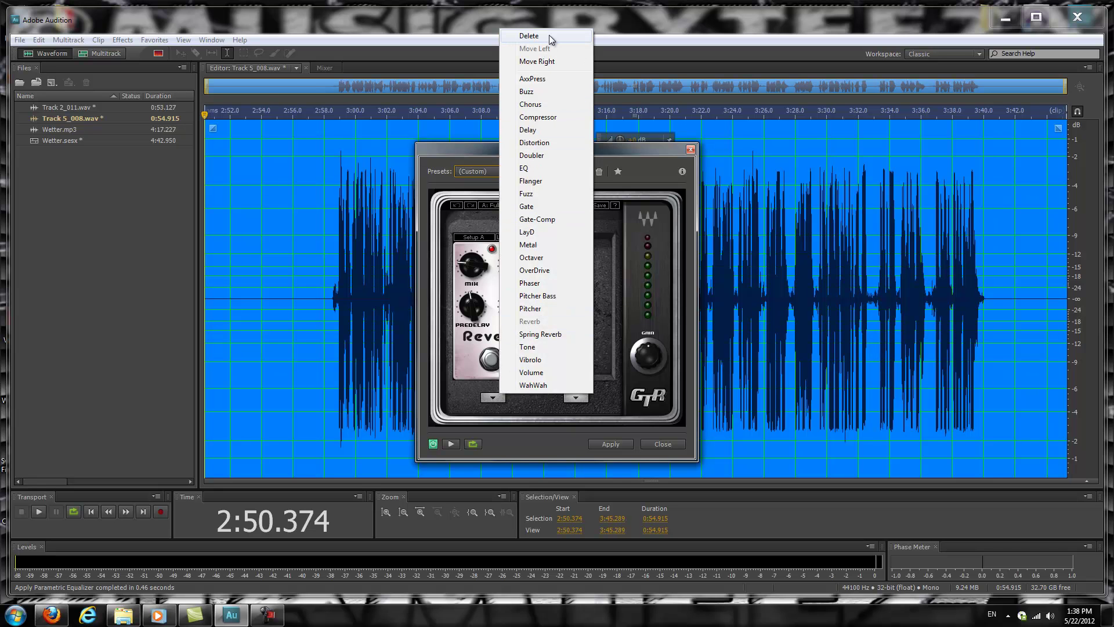
click(529, 35)
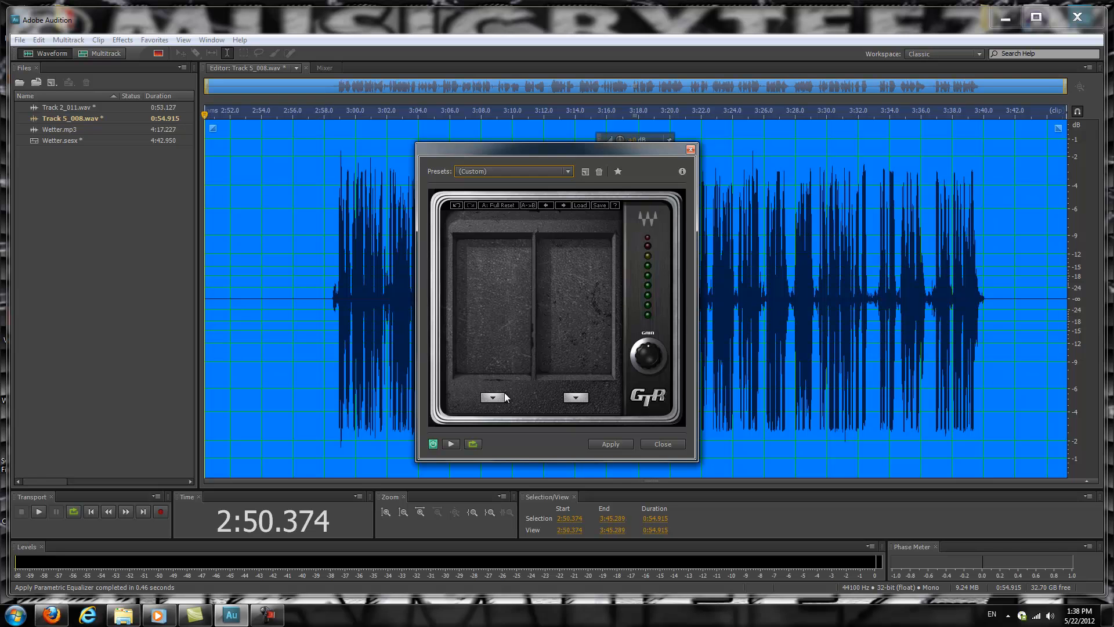
Add a Reverb pedal to the first GTR Stomp slot and apply it to the vocal
click(492, 397)
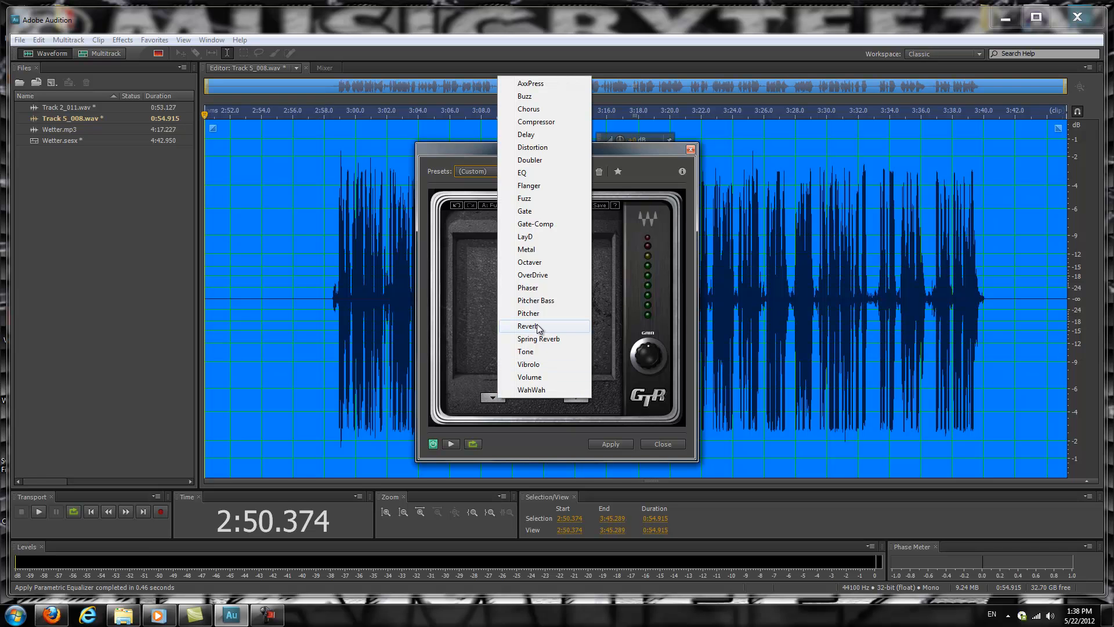
click(528, 325)
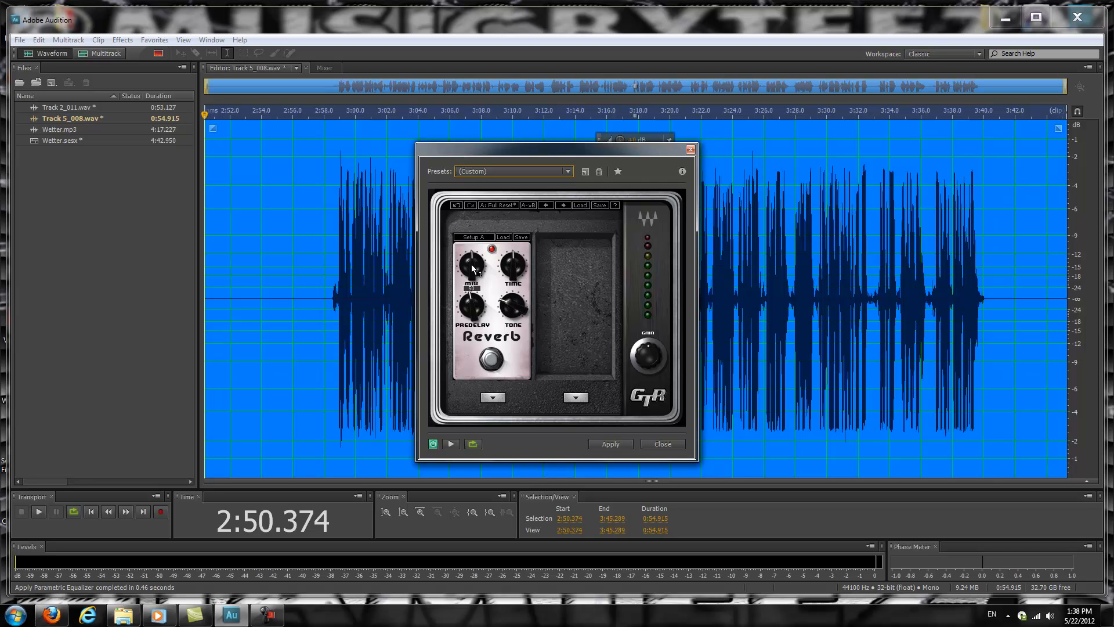
mouse_move(480, 274)
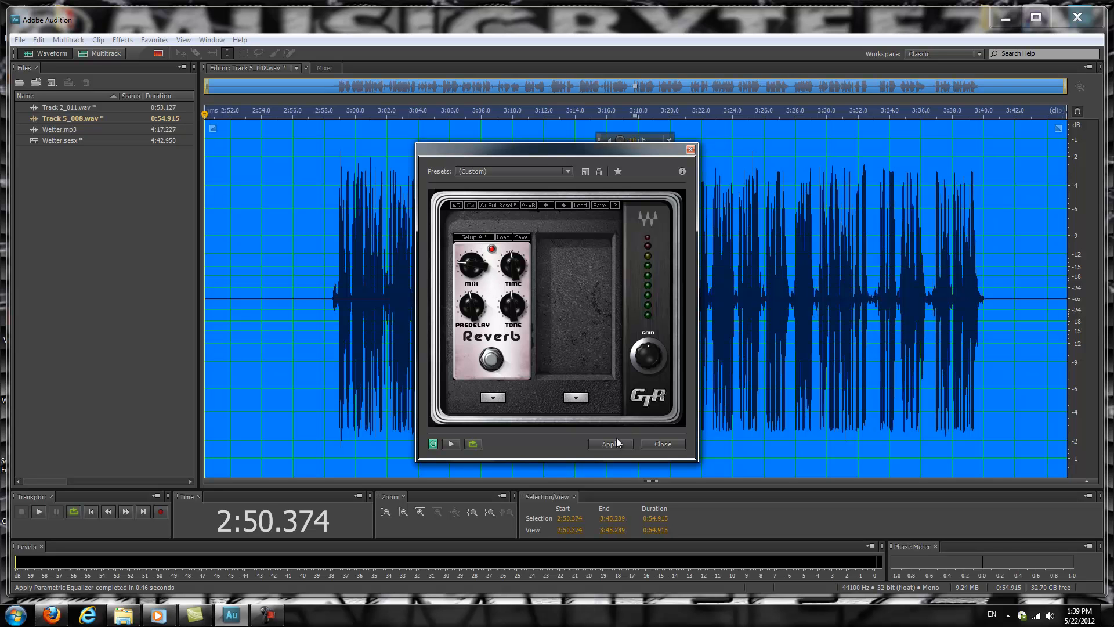
click(610, 443)
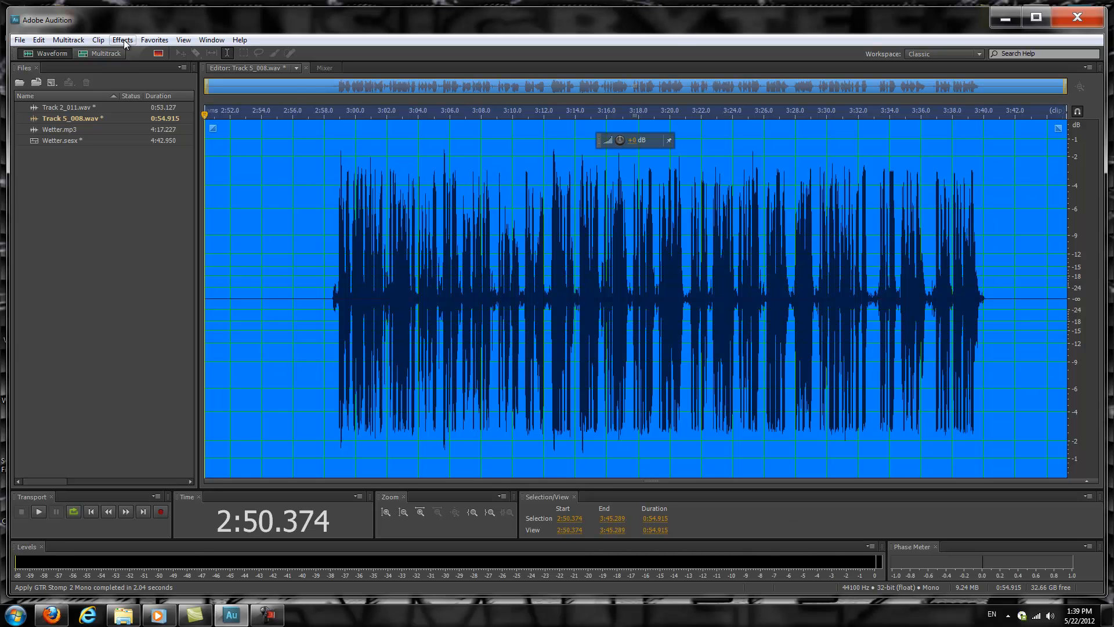
Switch back to the Wetter.sesx multitrack session and pan Track 6's processed vocal
click(102, 53)
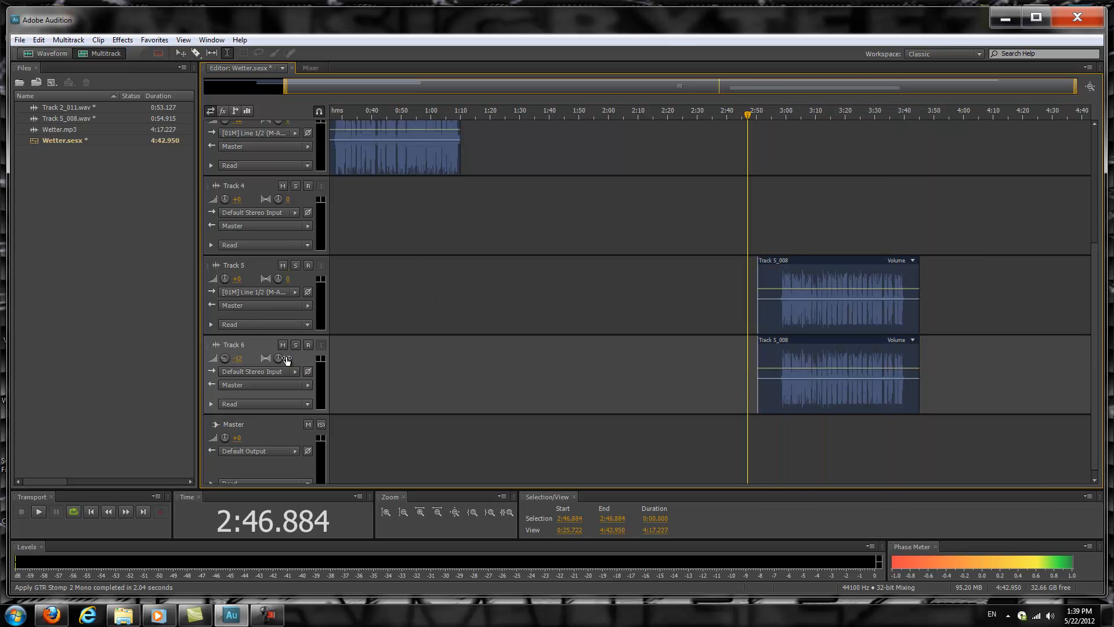
click(298, 357)
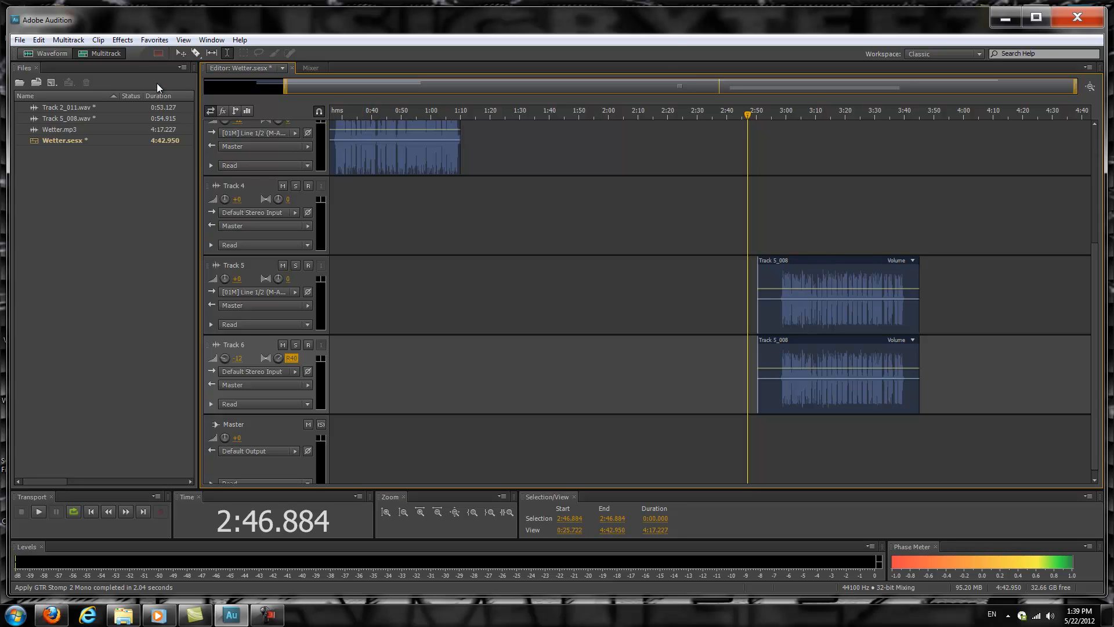
mouse_move(655, 404)
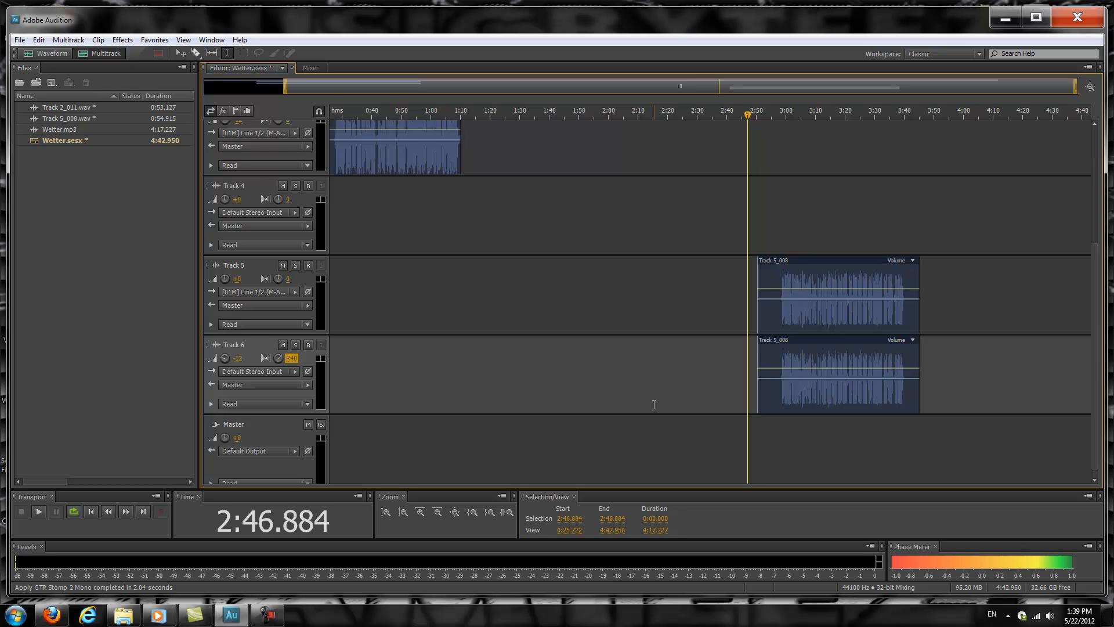
mouse_move(759, 437)
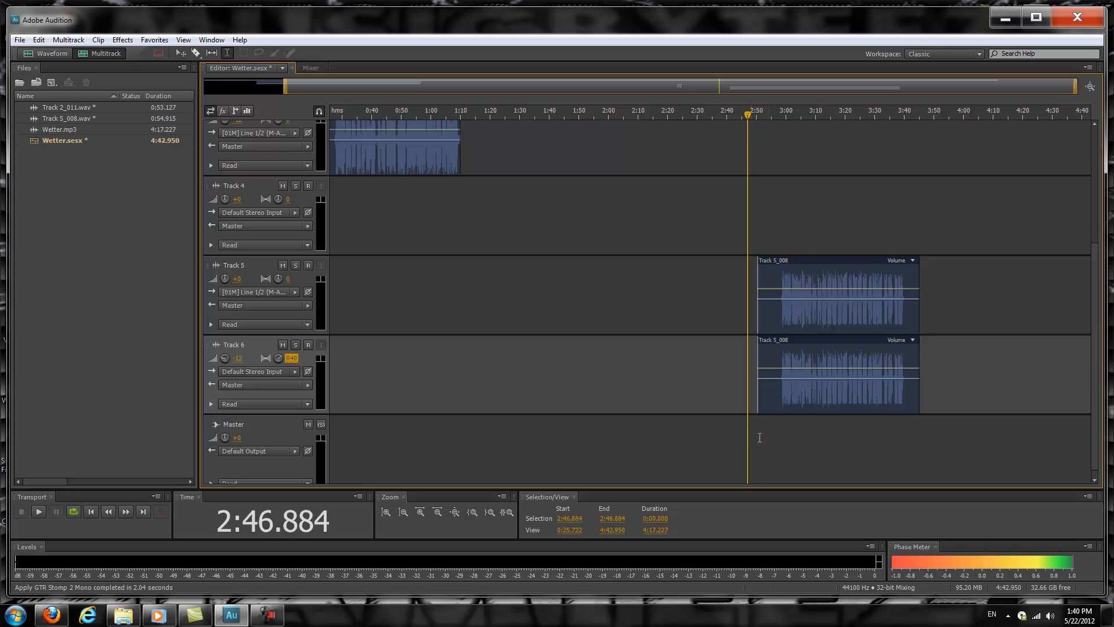
Play the mix from the vocal's start, check it in the Mixer, and return to the timeline
click(38, 510)
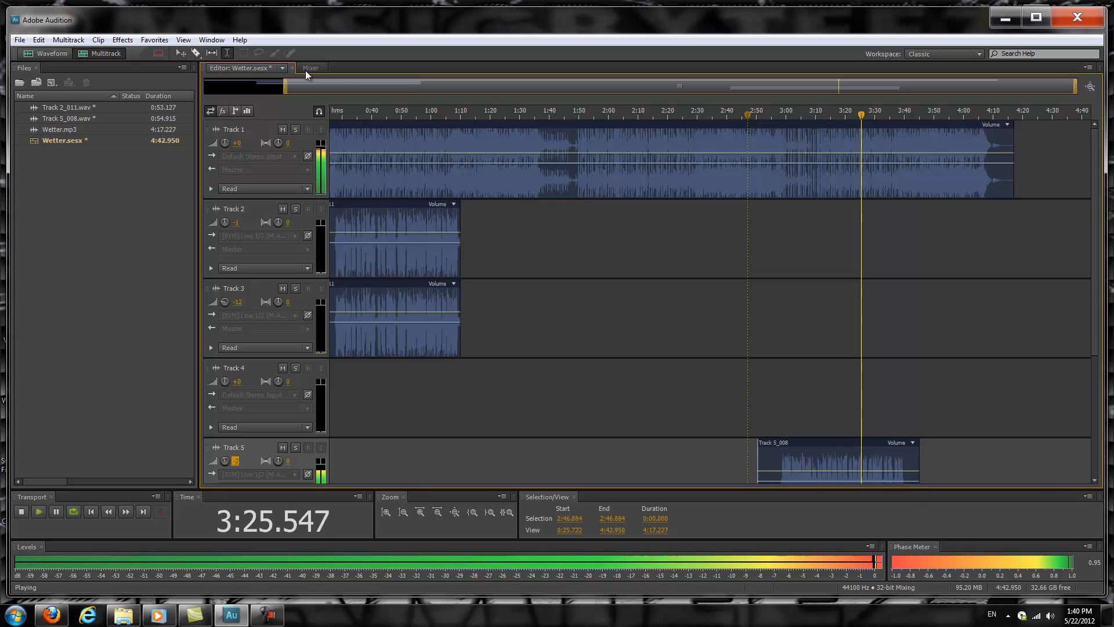
click(311, 67)
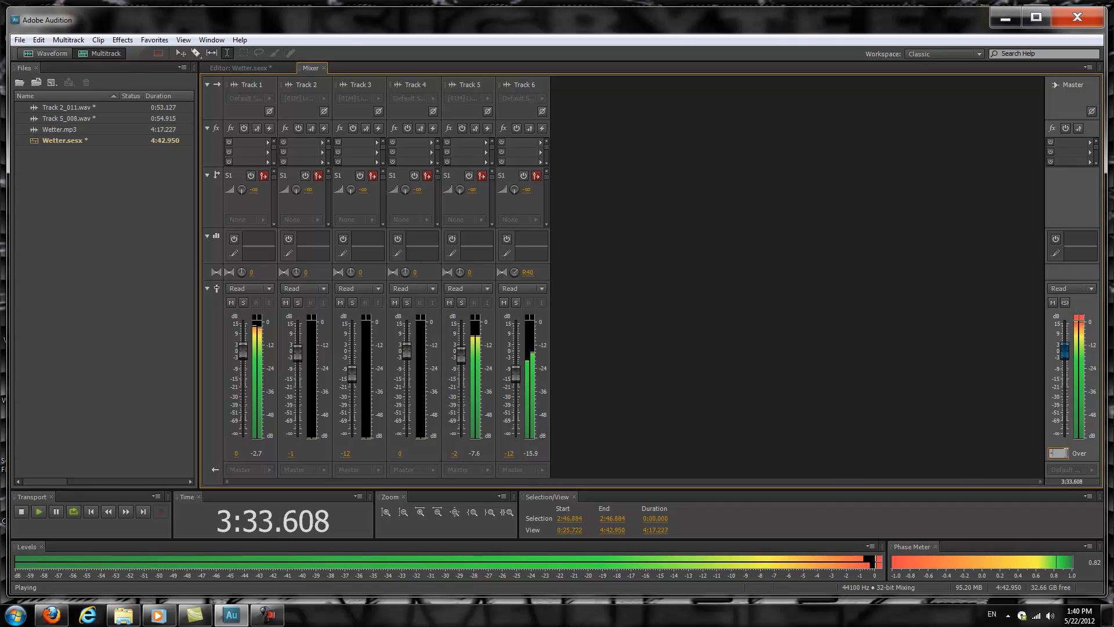
mouse_move(1019, 453)
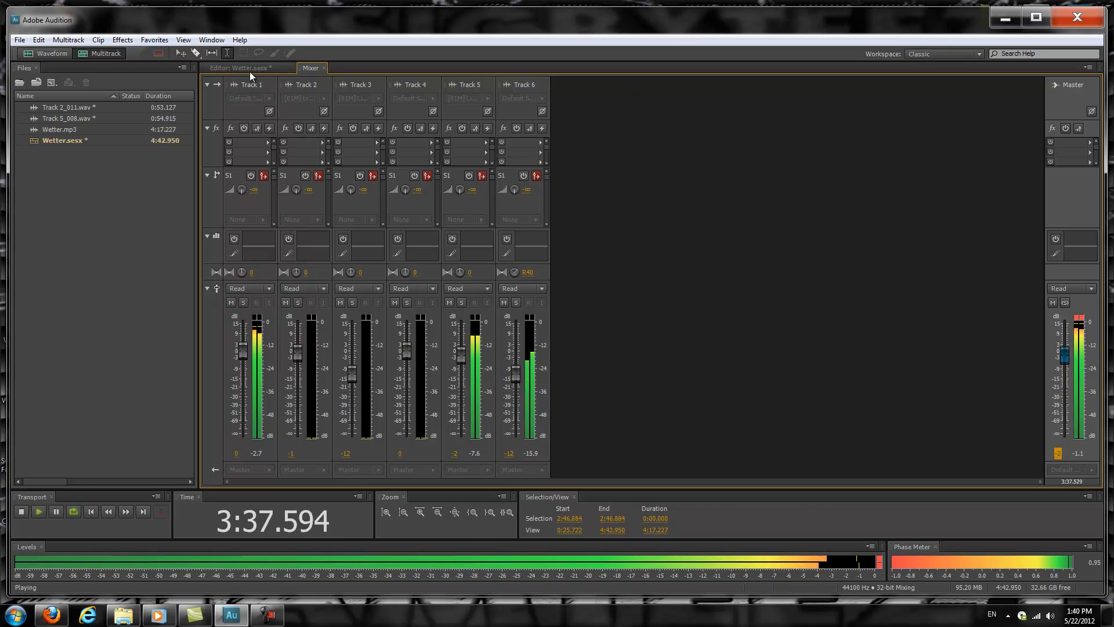
click(240, 67)
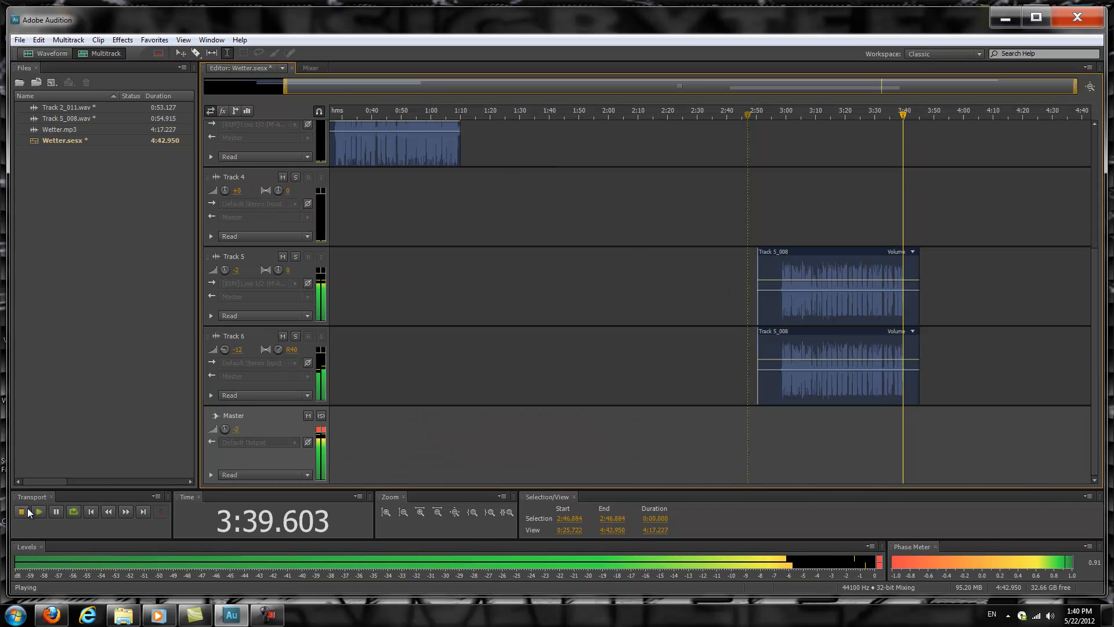
Stop the Wetter mix playback, show the Mixer for all six tracks, and keep the current Windows color scheme
click(20, 511)
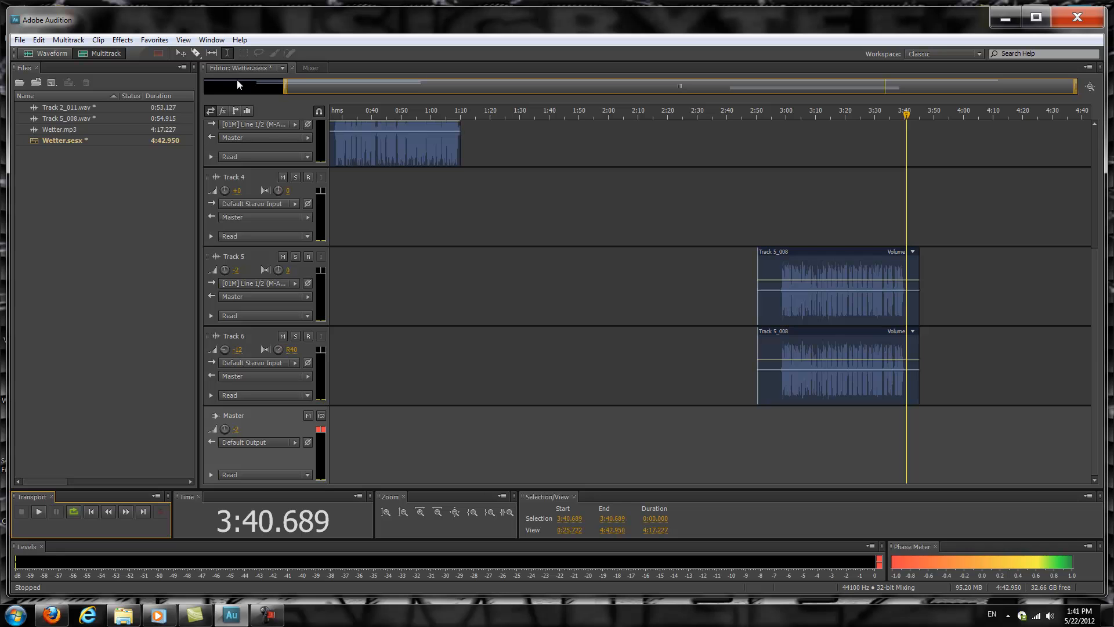
click(307, 68)
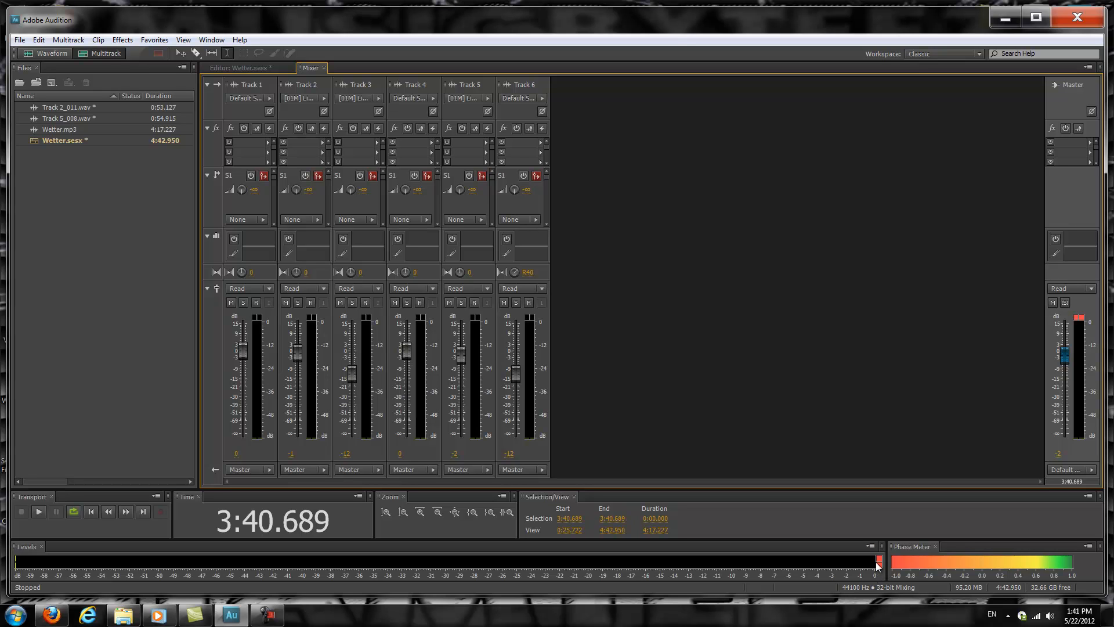
mouse_move(882, 566)
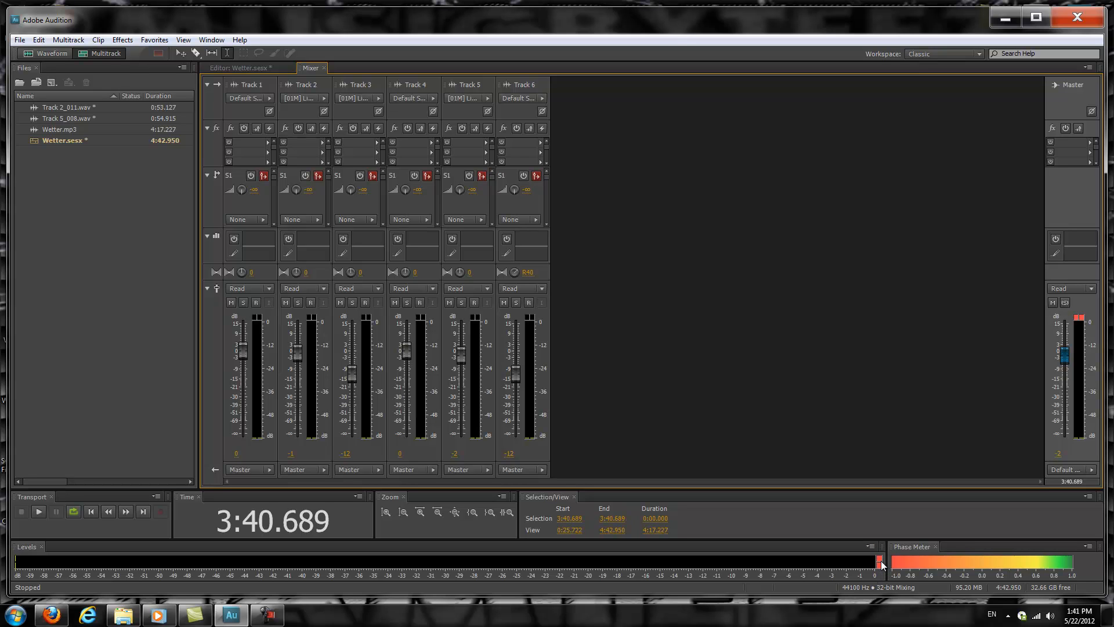
mouse_move(861, 570)
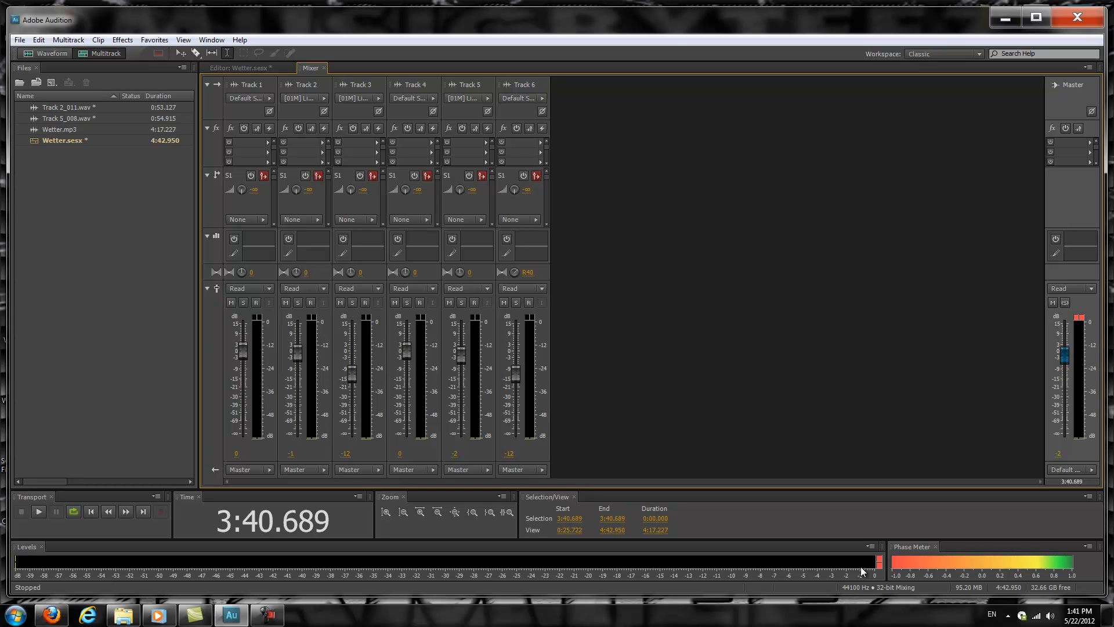
mouse_move(859, 532)
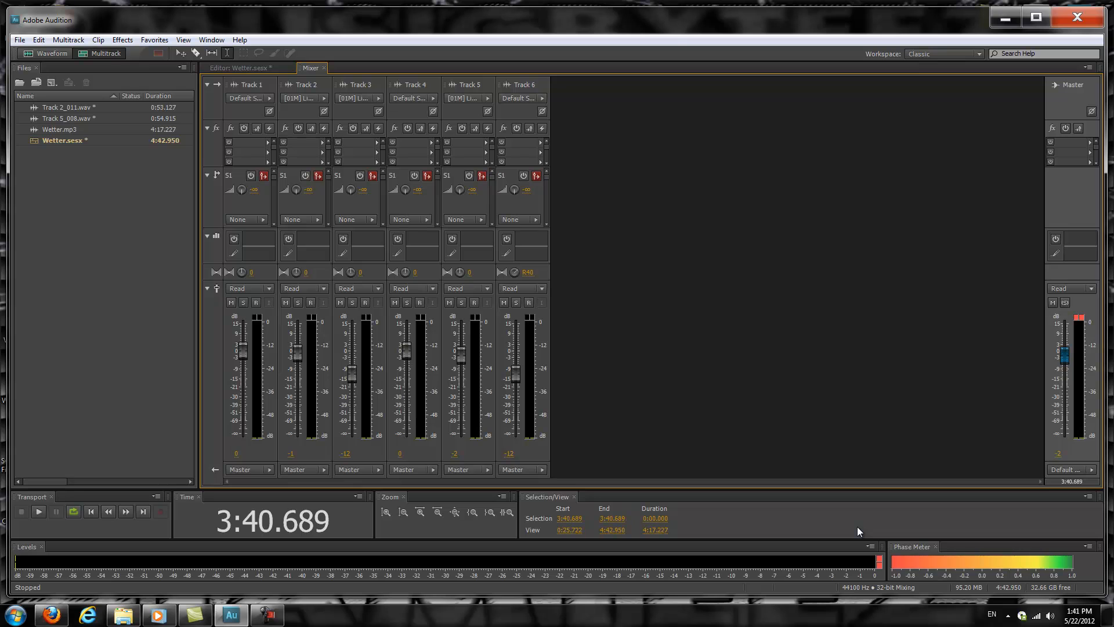
mouse_move(461, 365)
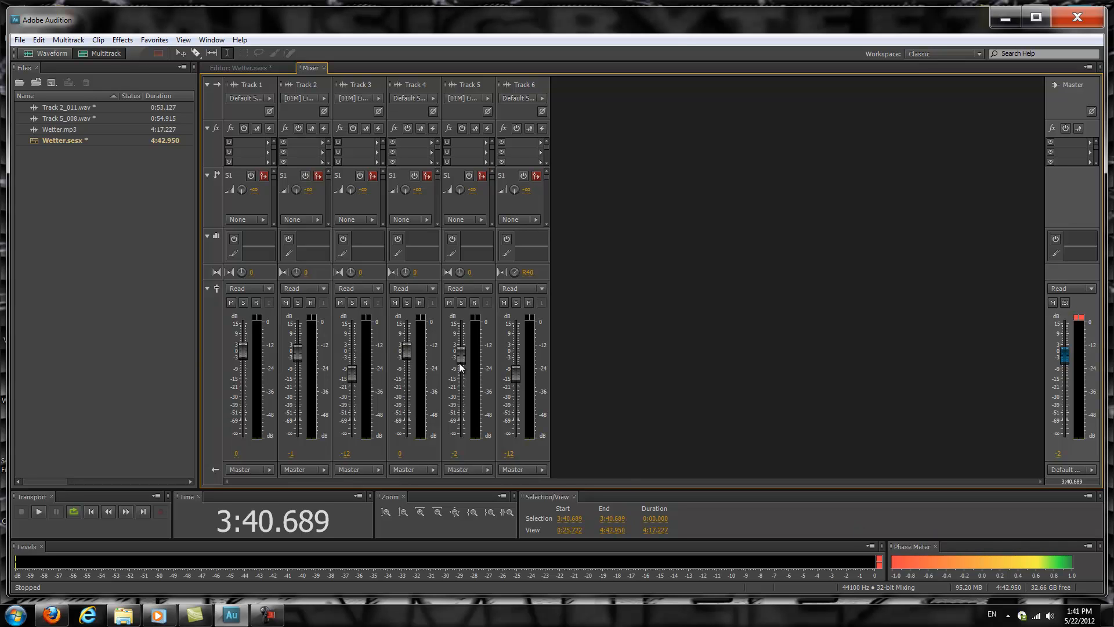
mouse_move(311, 388)
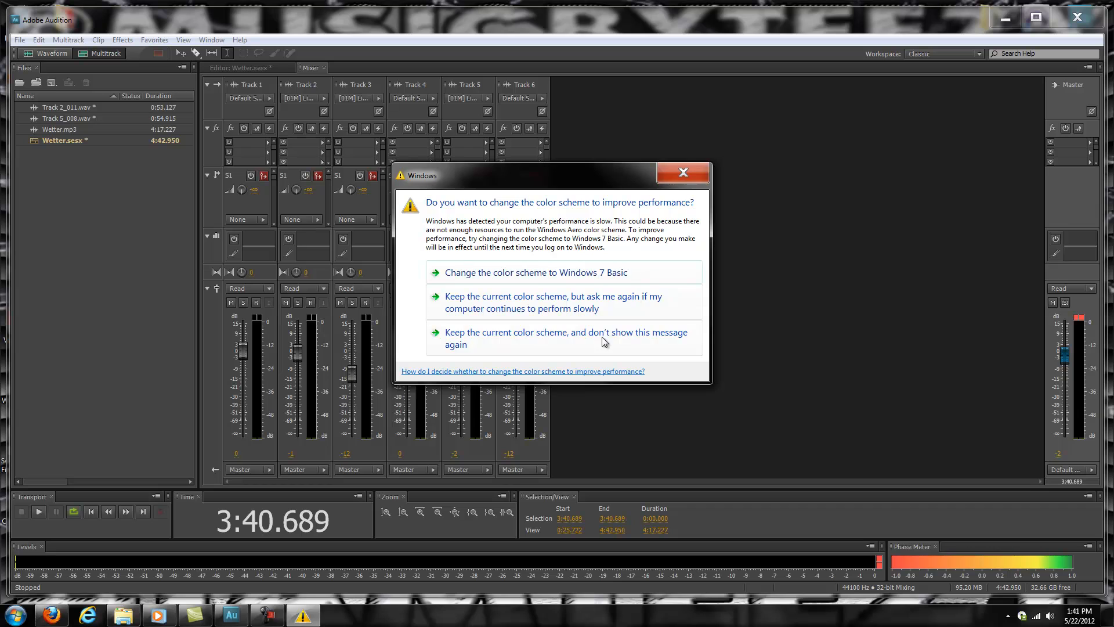
click(567, 338)
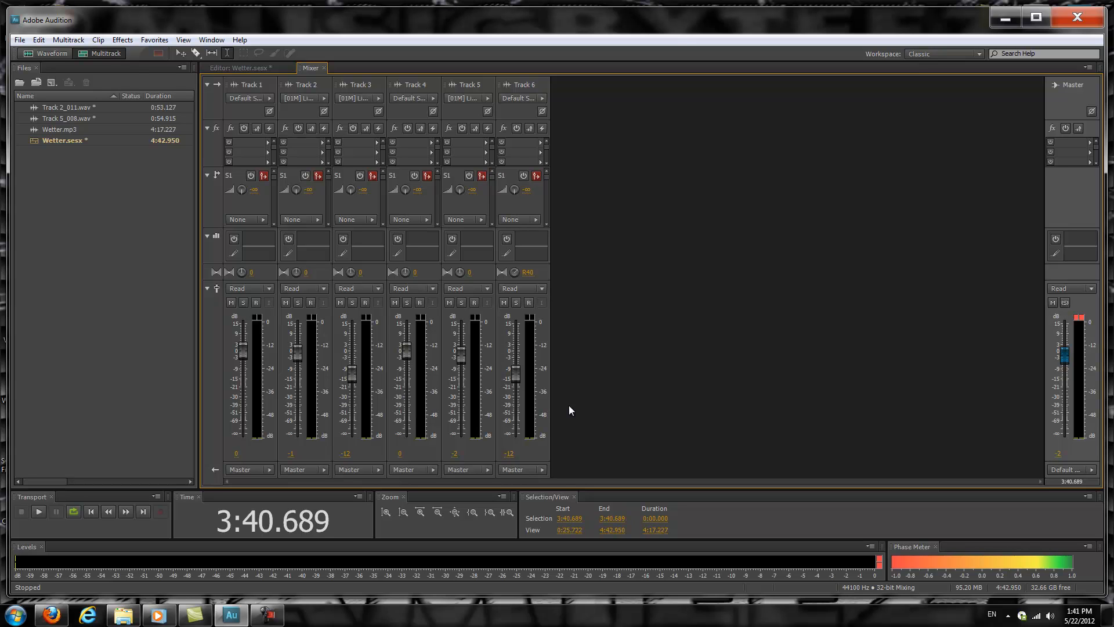
mouse_move(268, 481)
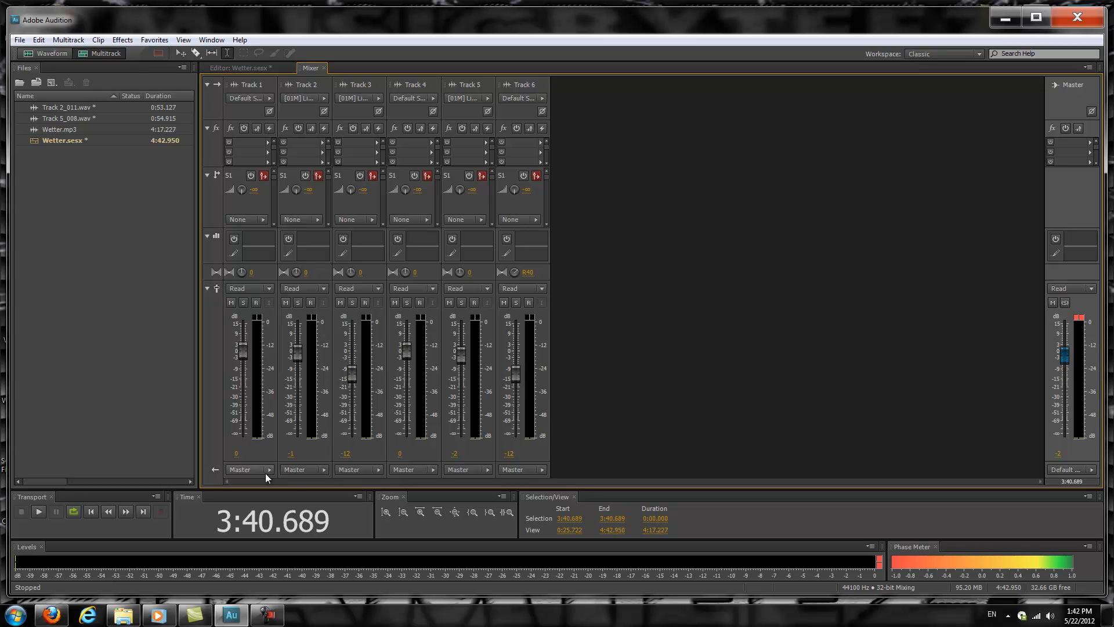
mouse_move(369, 486)
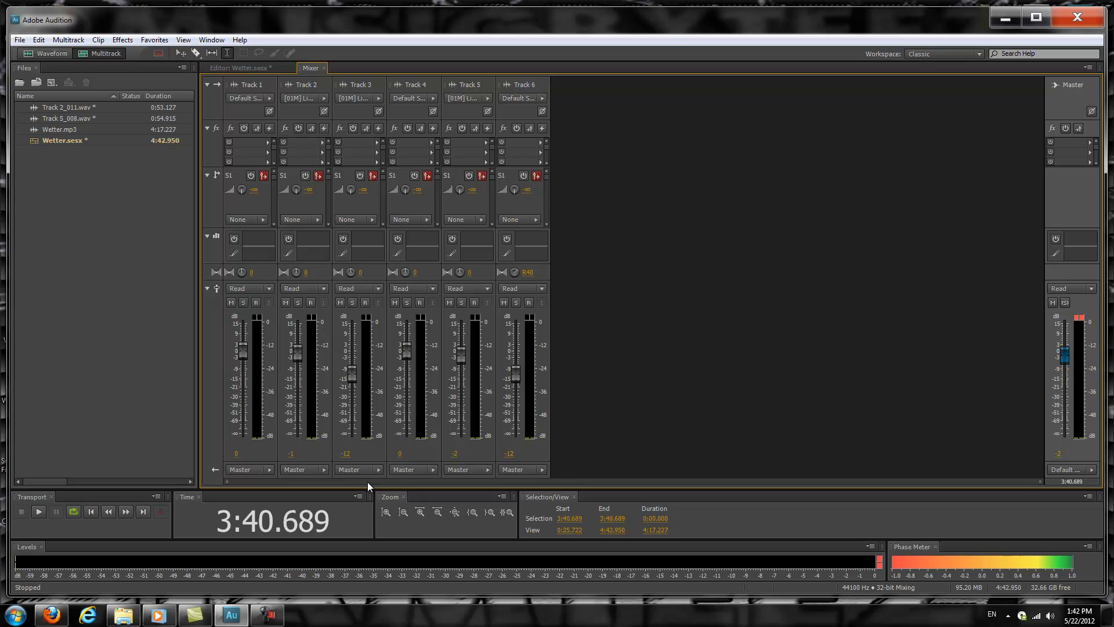
mouse_move(228, 462)
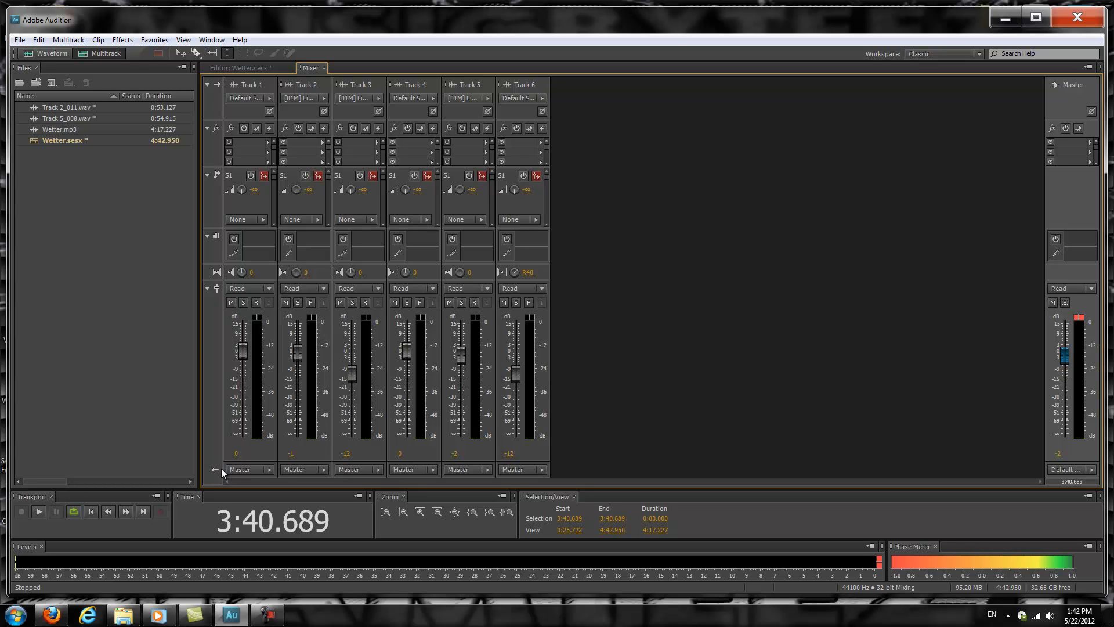
mouse_move(214, 483)
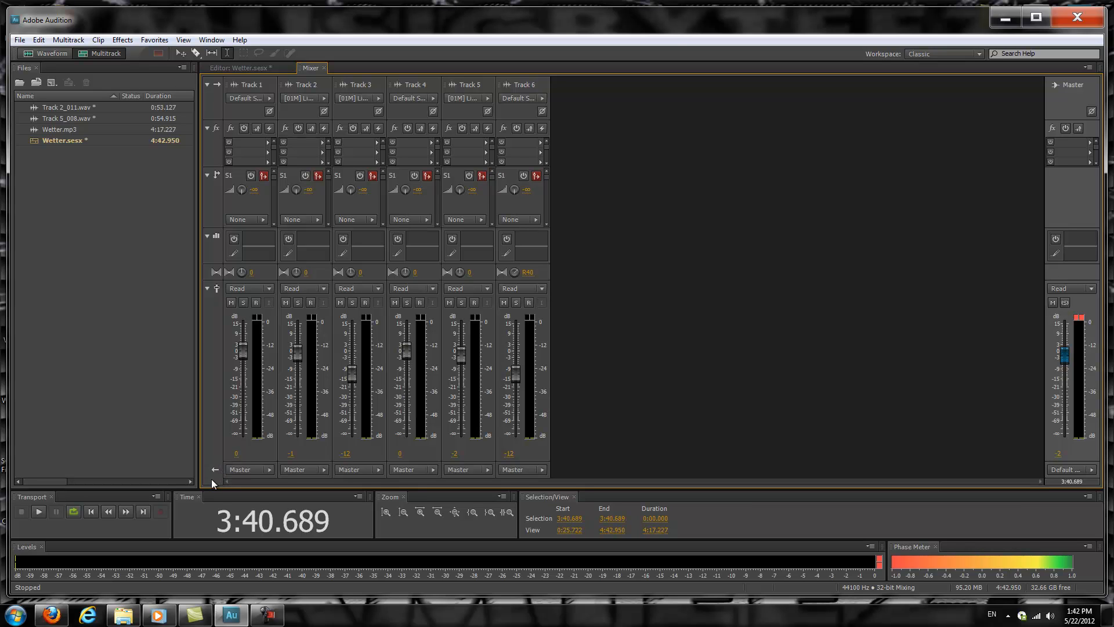
mouse_move(669, 485)
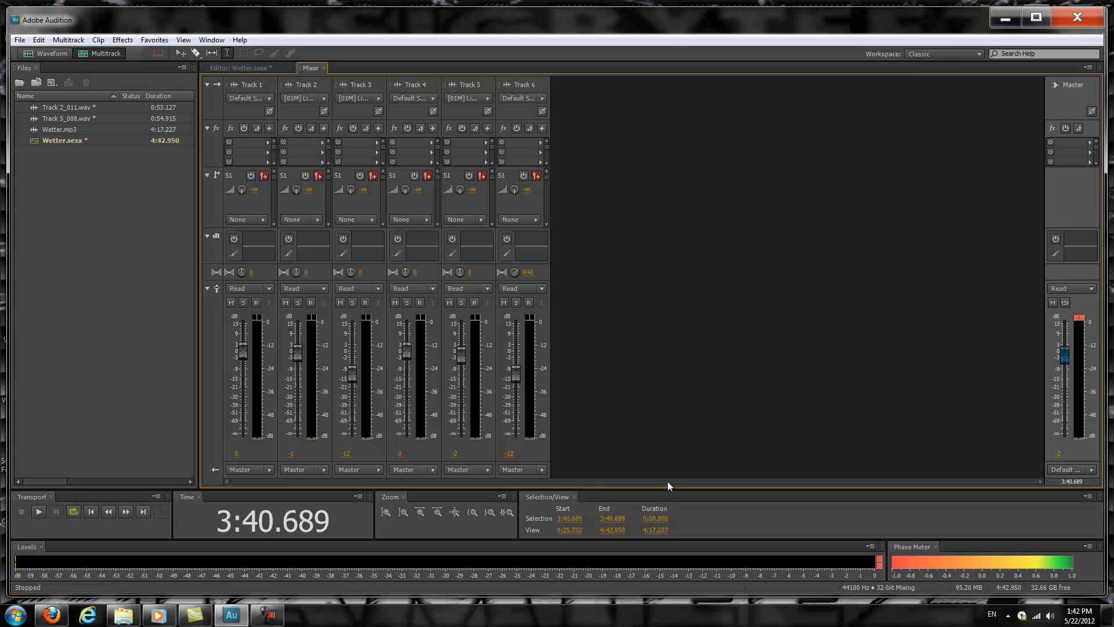
mouse_move(591, 489)
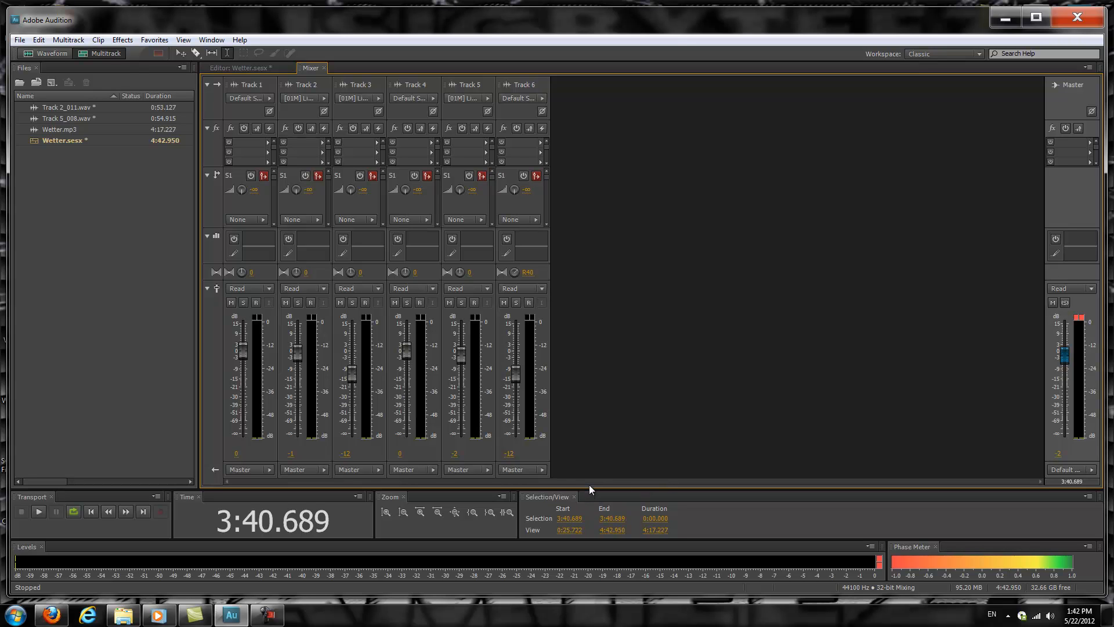
mouse_move(557, 488)
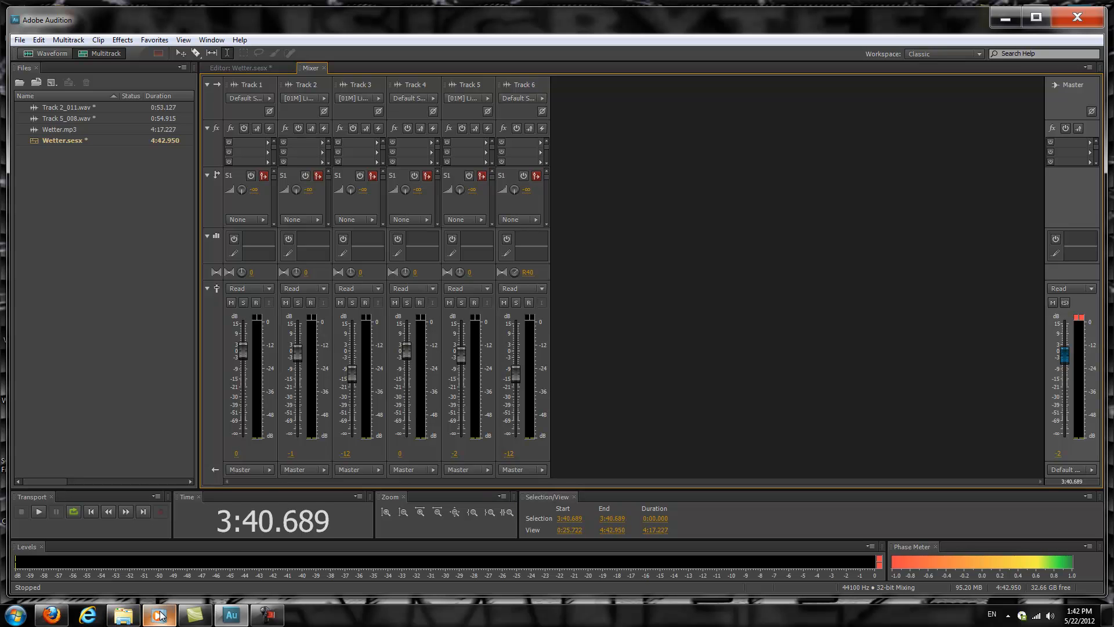
mouse_move(158, 616)
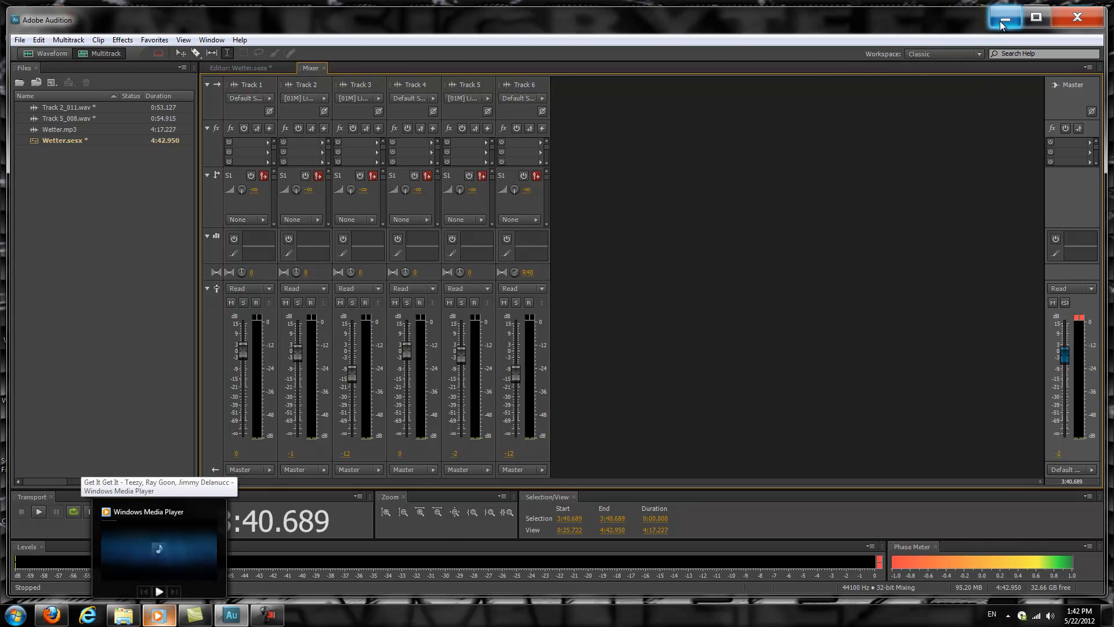
Minimize Audition so the Windows desktop is showing
click(1006, 19)
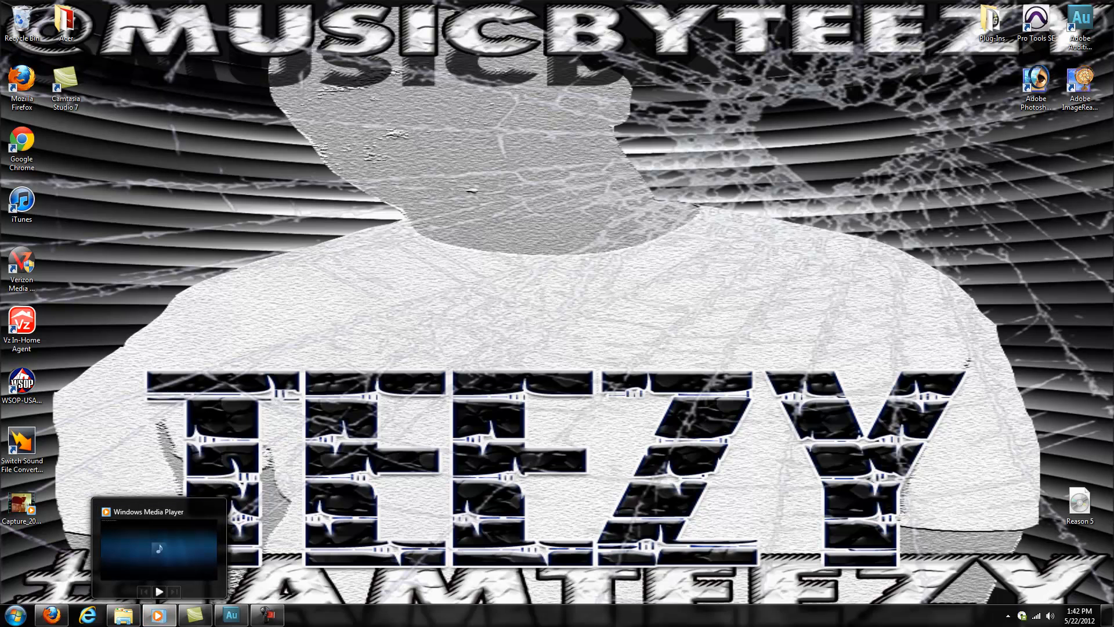
mouse_move(420, 32)
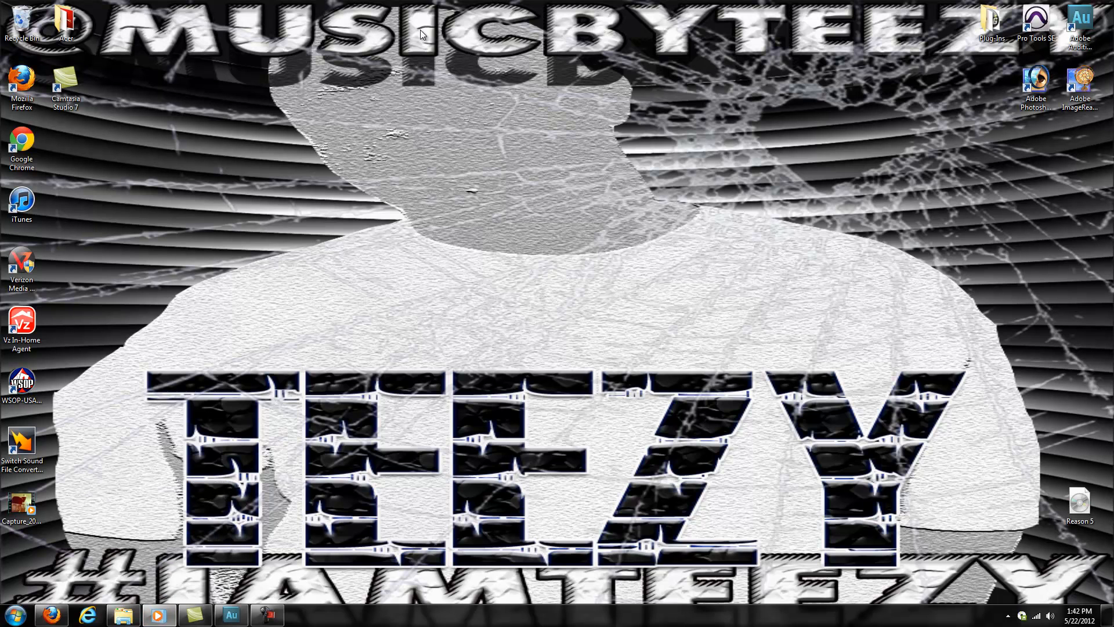
mouse_move(593, 145)
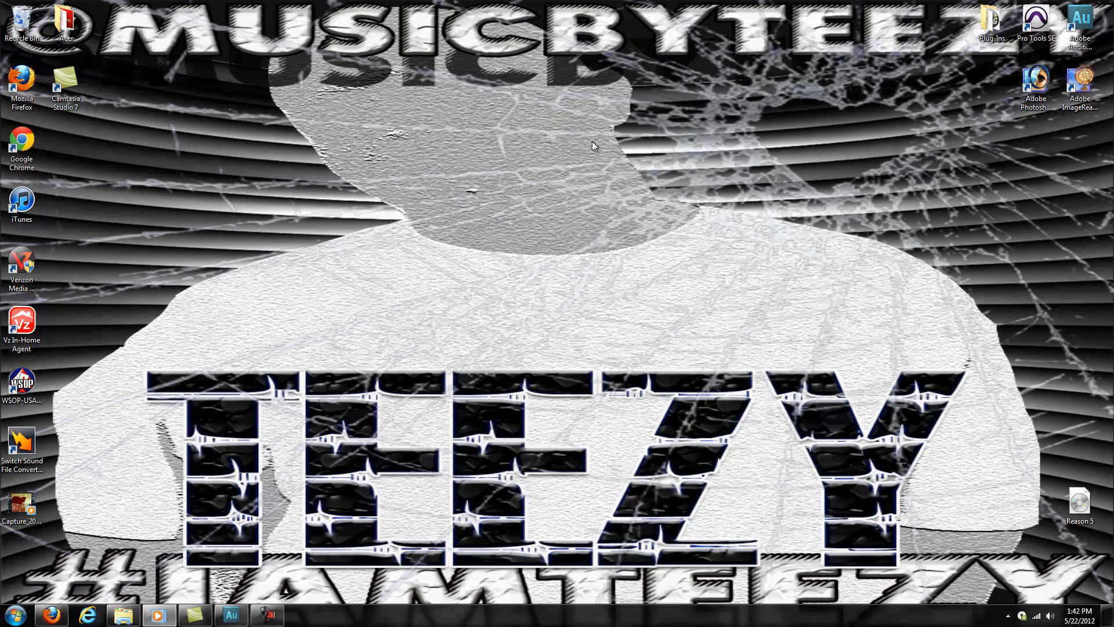
mouse_move(538, 192)
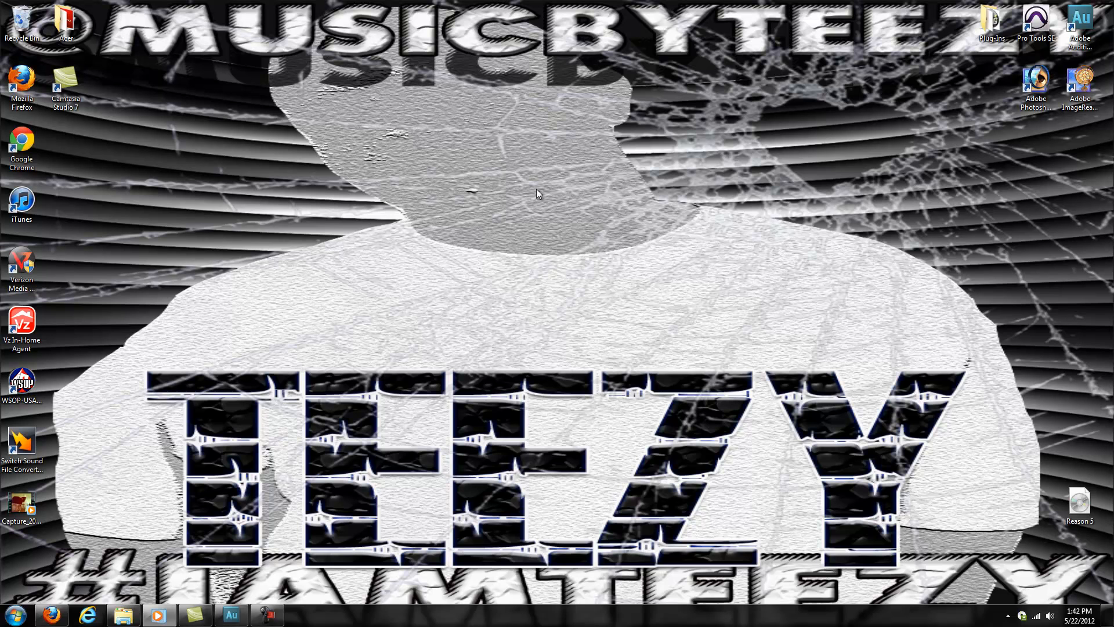
mouse_move(3, 290)
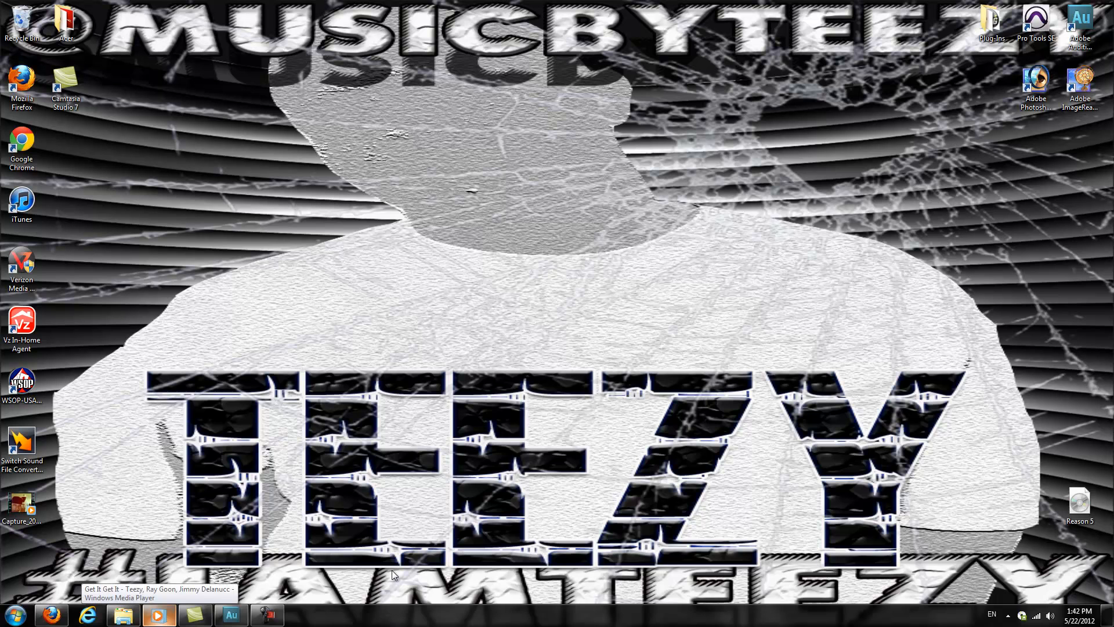
mouse_move(426, 573)
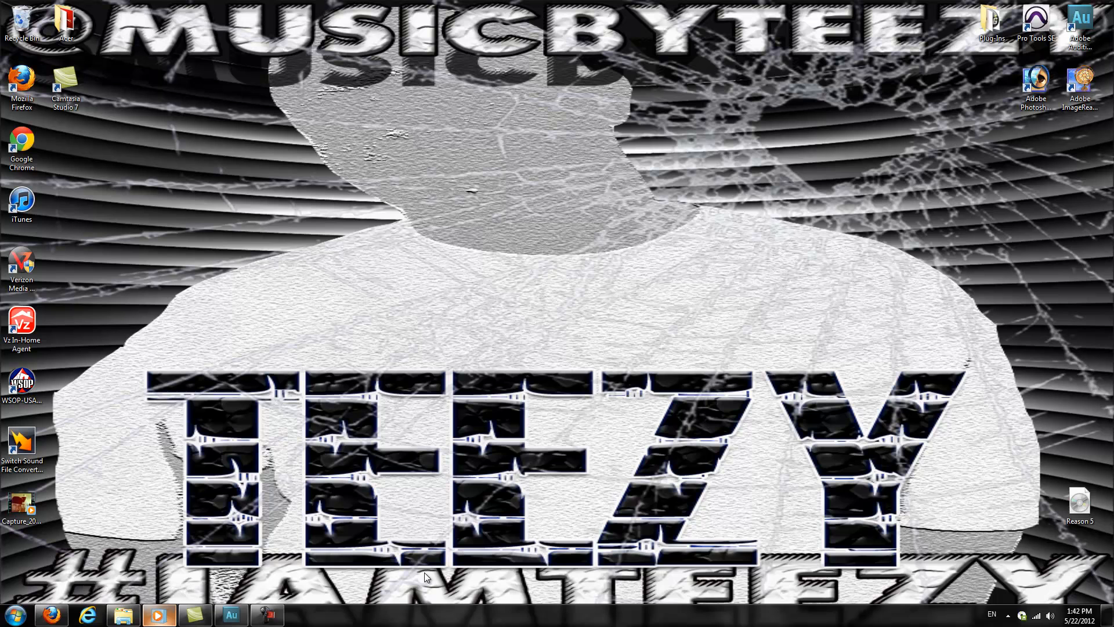
mouse_move(425, 582)
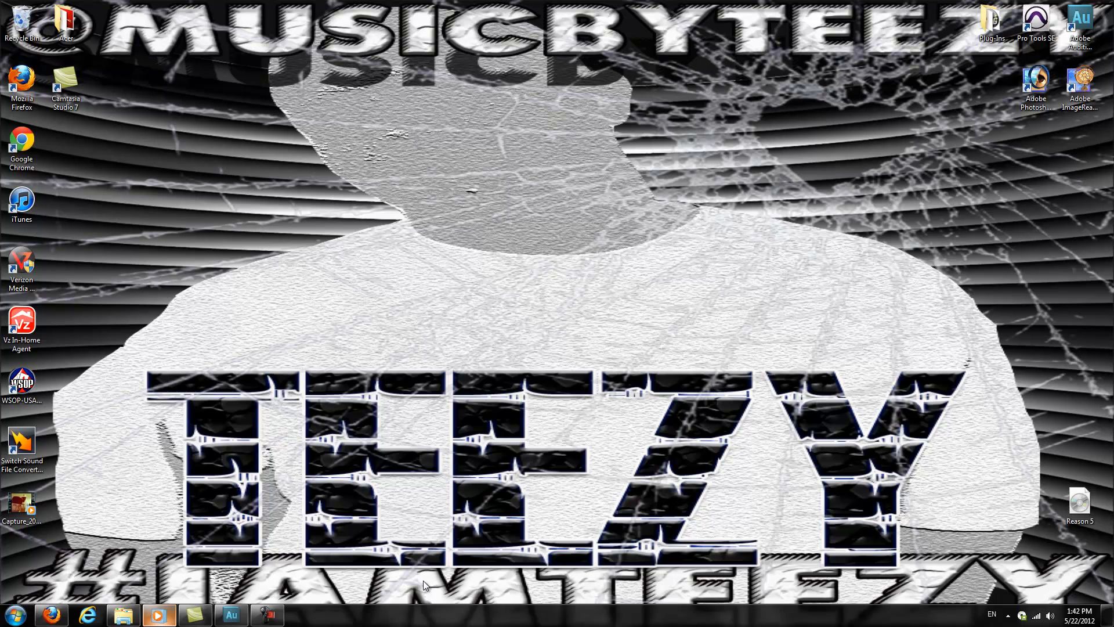
mouse_move(381, 562)
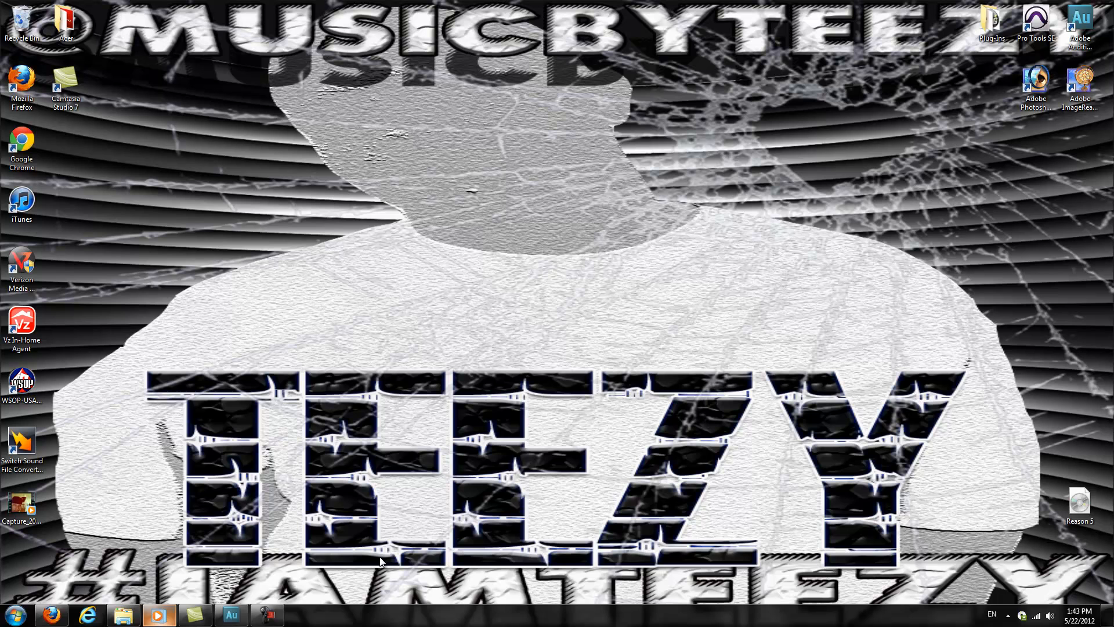